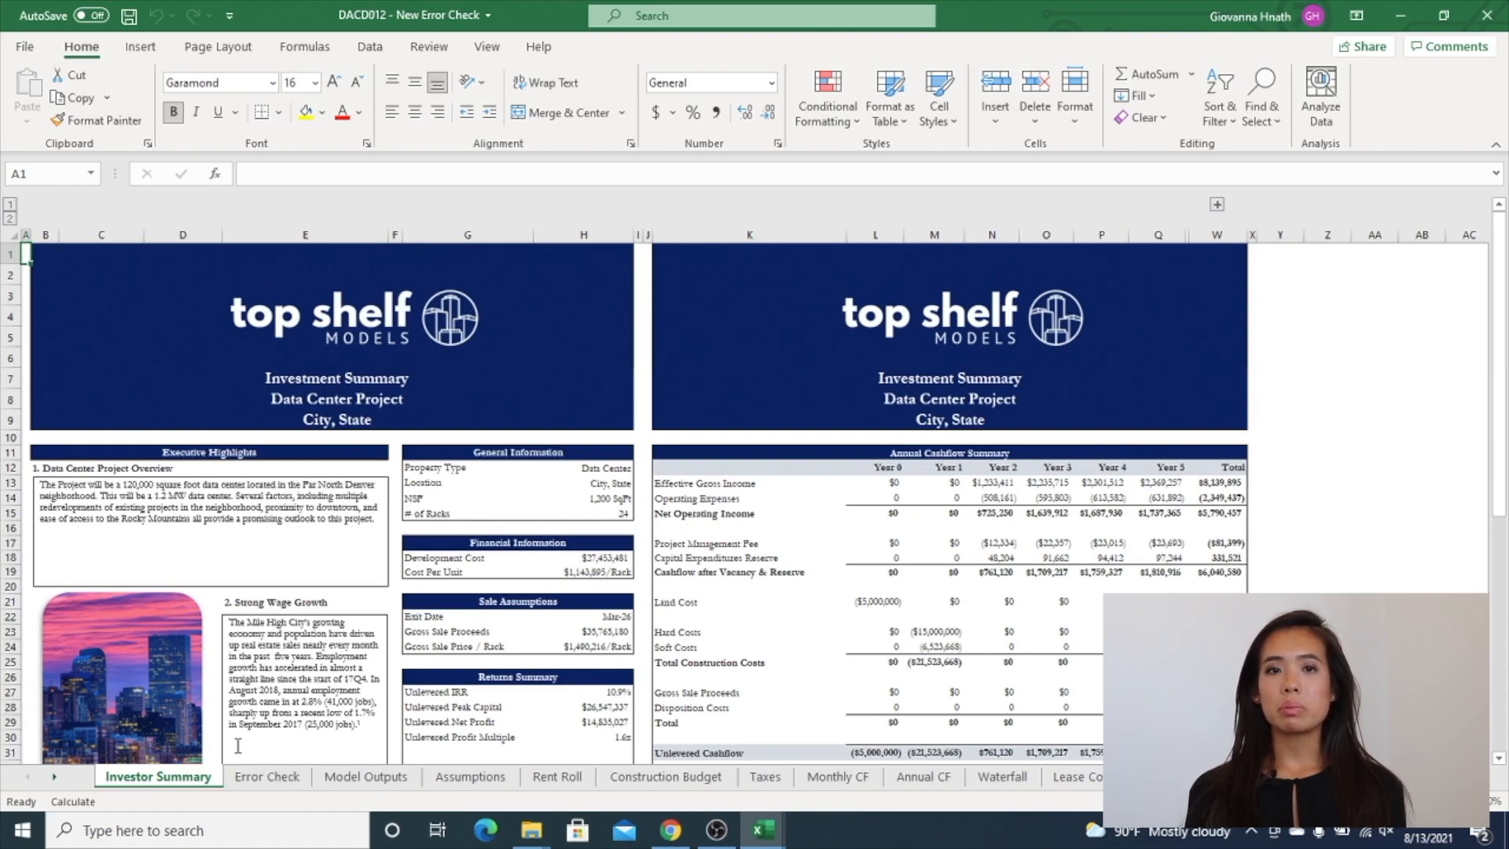
Scroll the Investor Summary, then view the Error Check sheet's output, internal and manual checks.
scroll(down, 3)
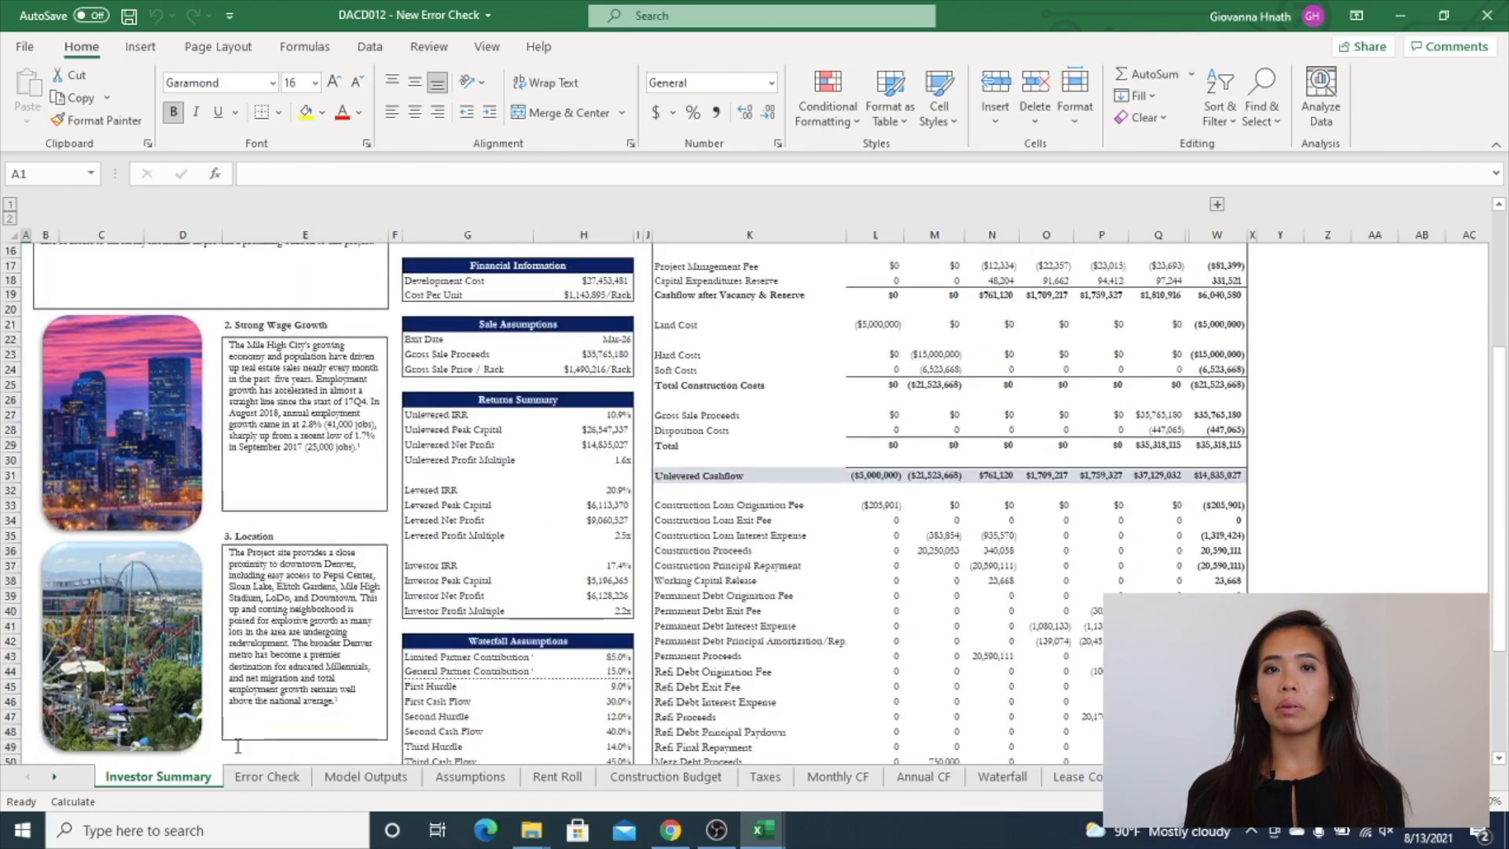
scroll(down, 3)
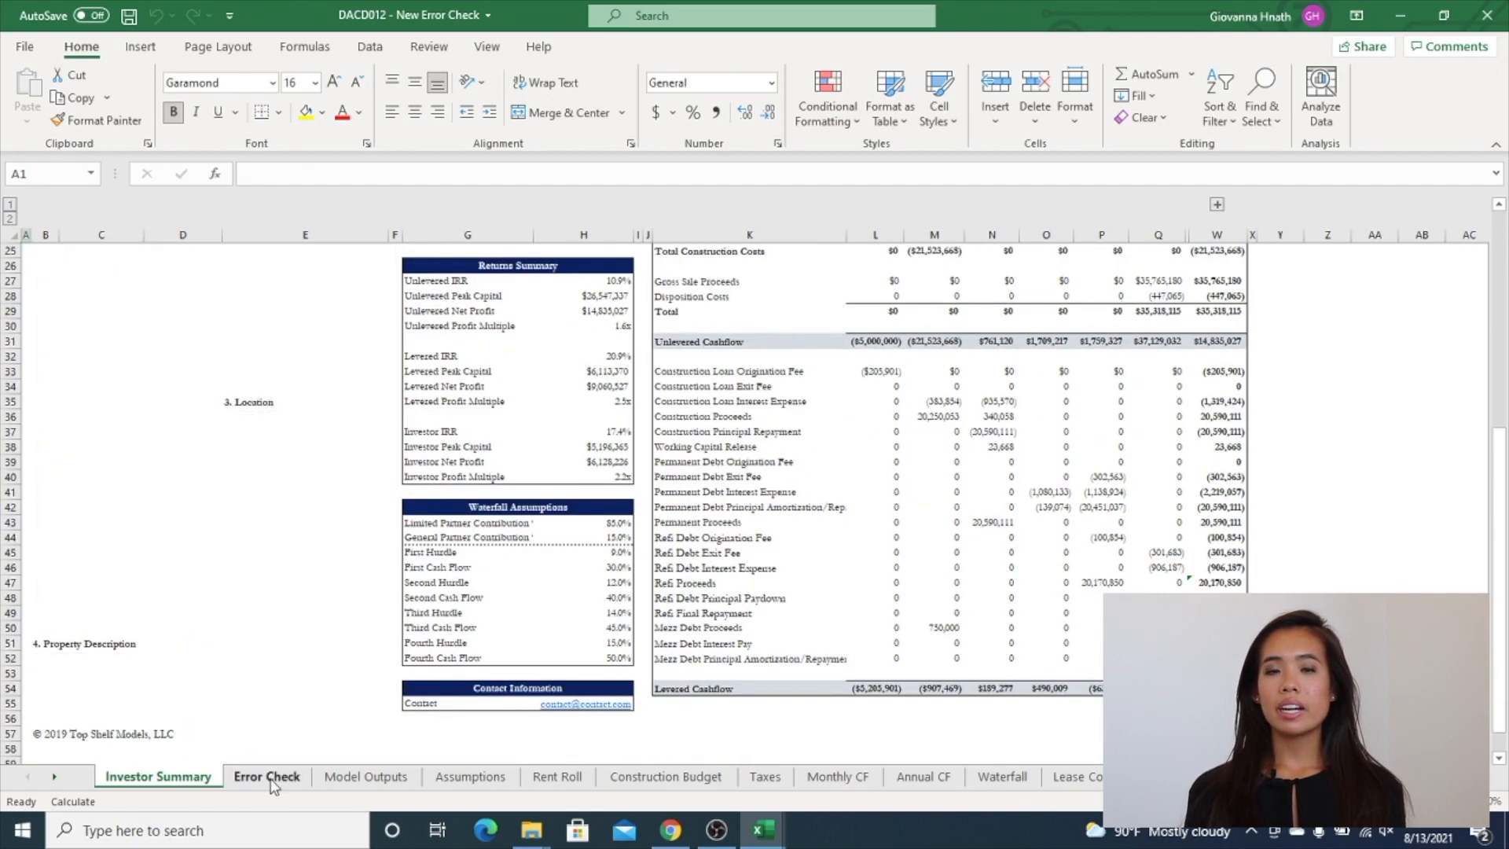
click(266, 776)
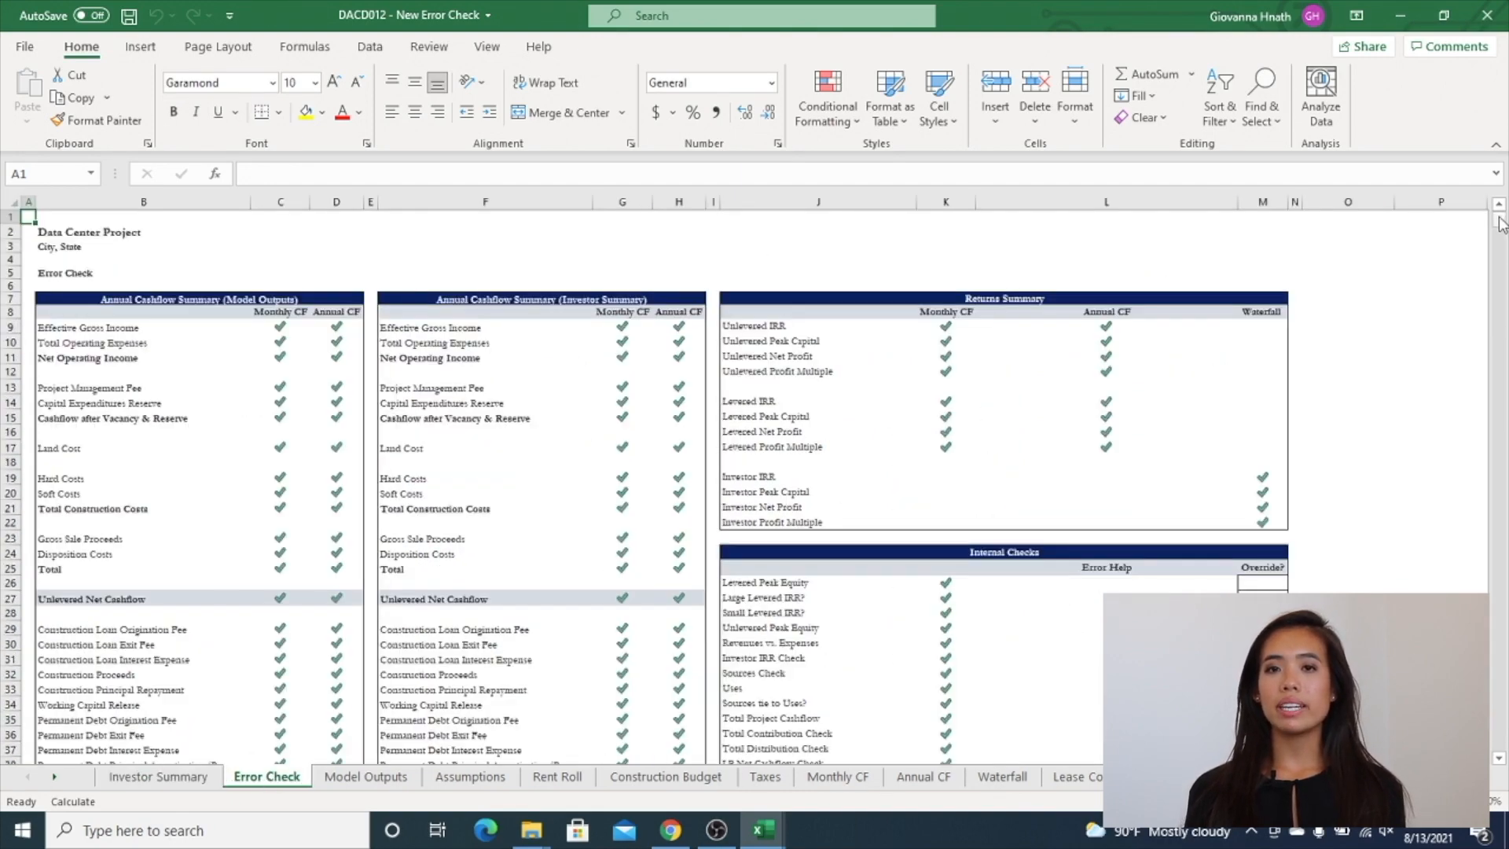
scroll(down, 3)
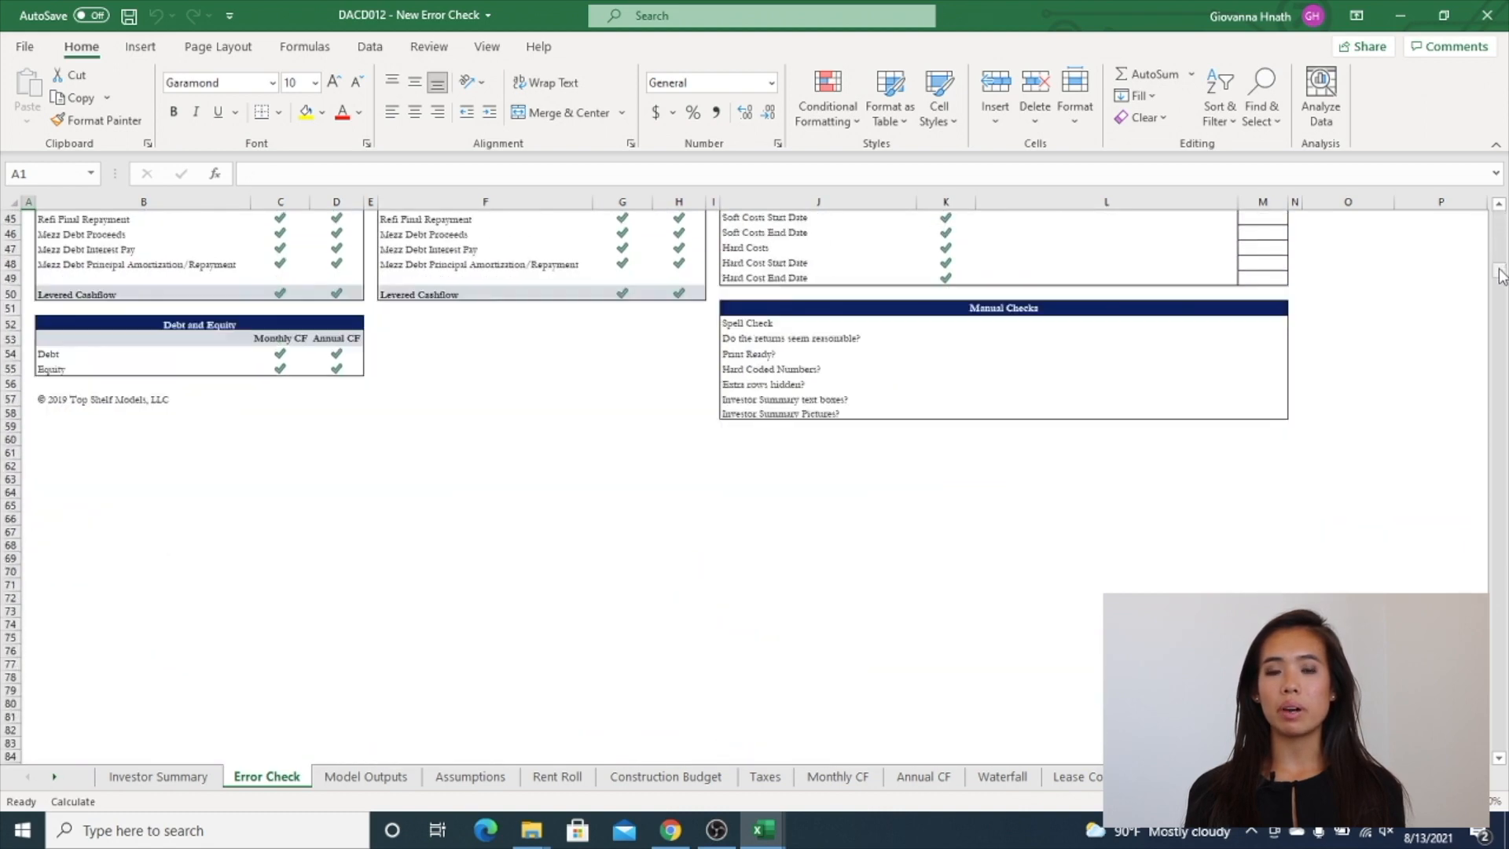
Review the capital stack, rent roll and investor cashflow tables on the Model Outputs sheet.
click(365, 776)
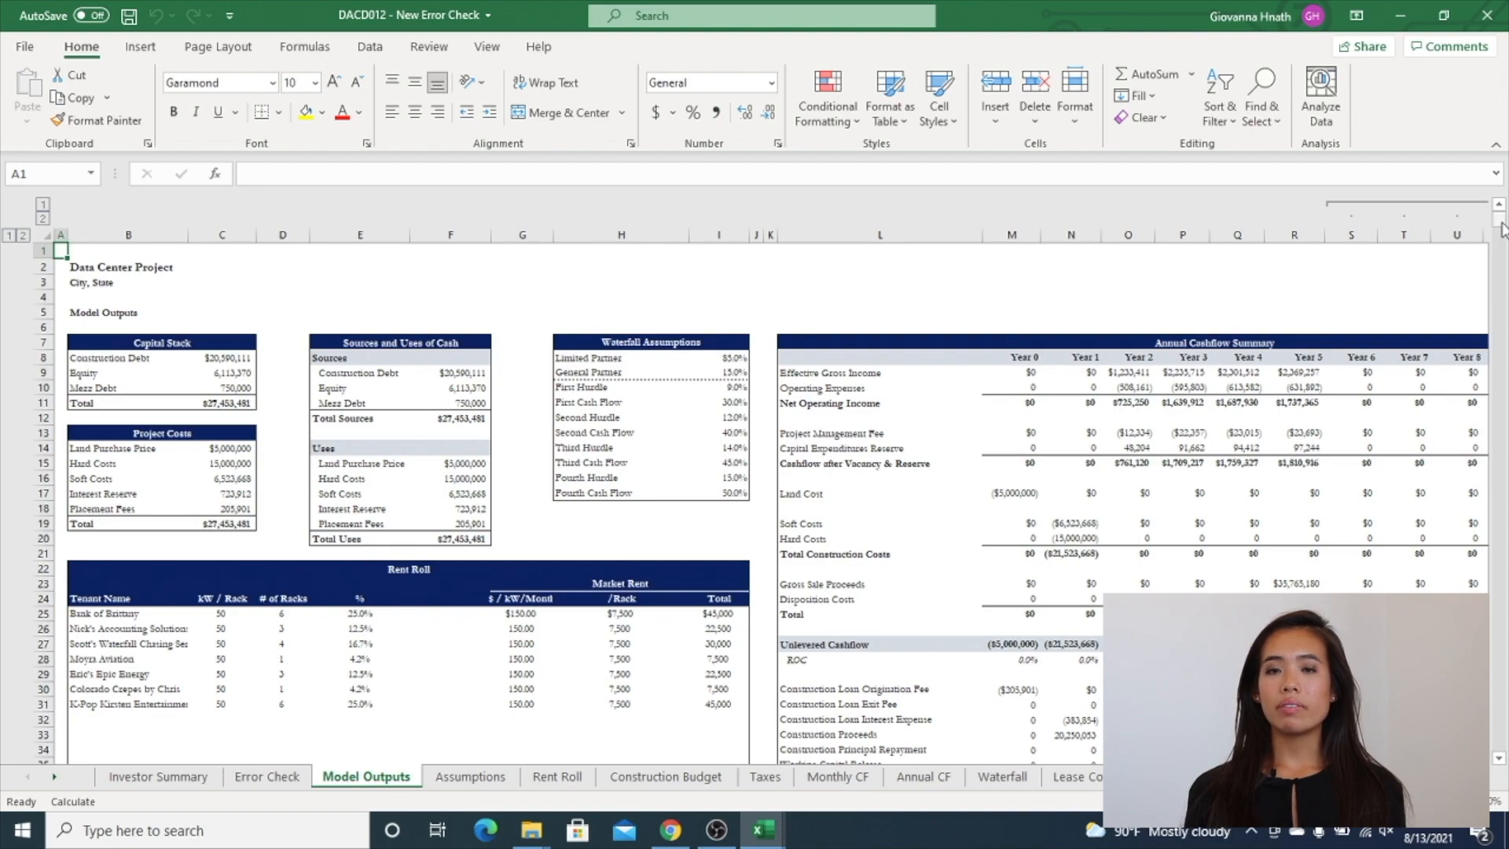
scroll(down, 3)
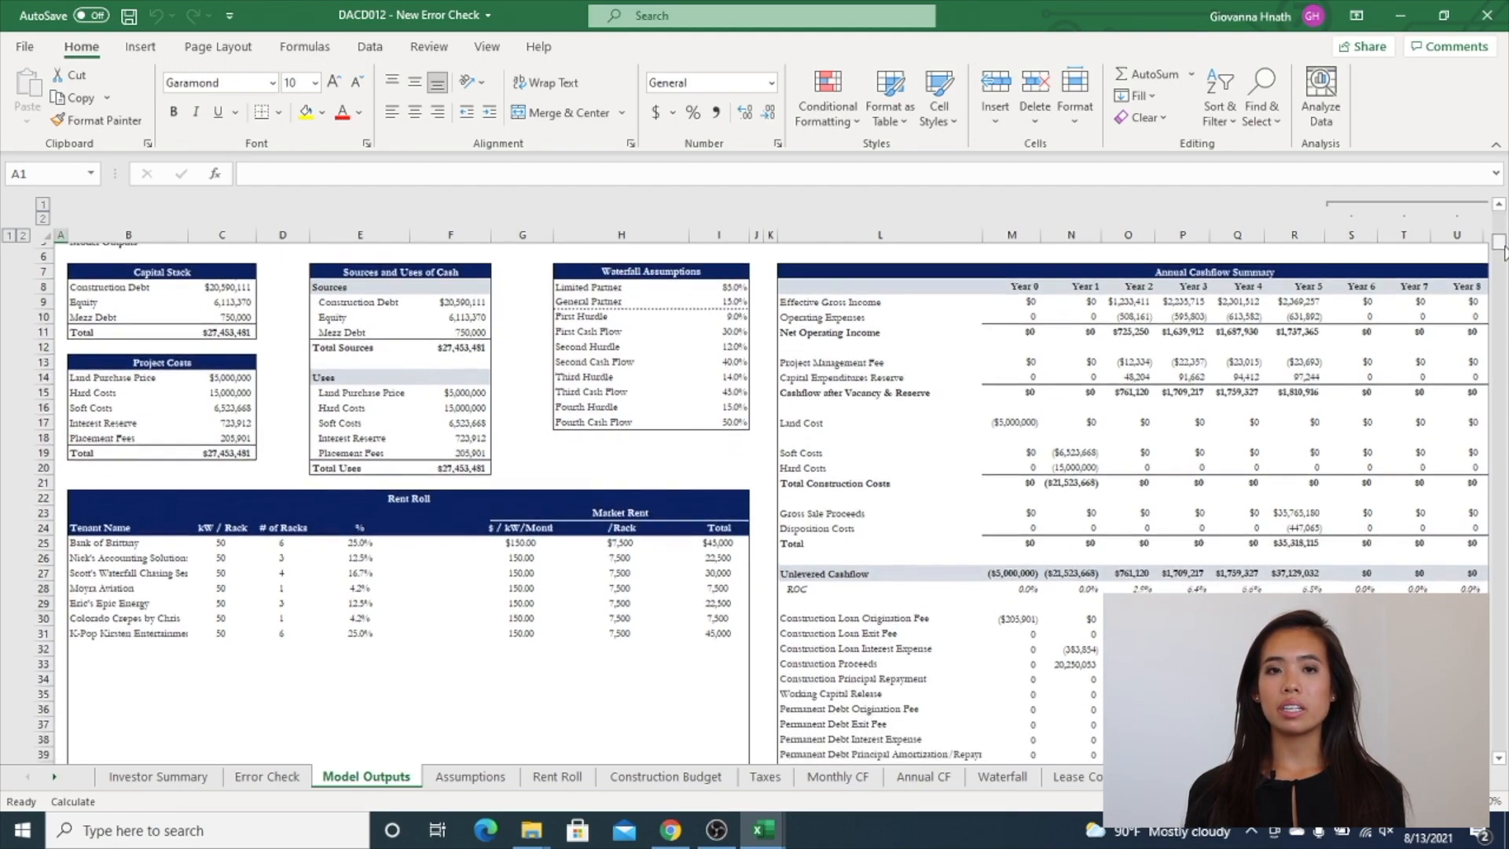
scroll(down, 3)
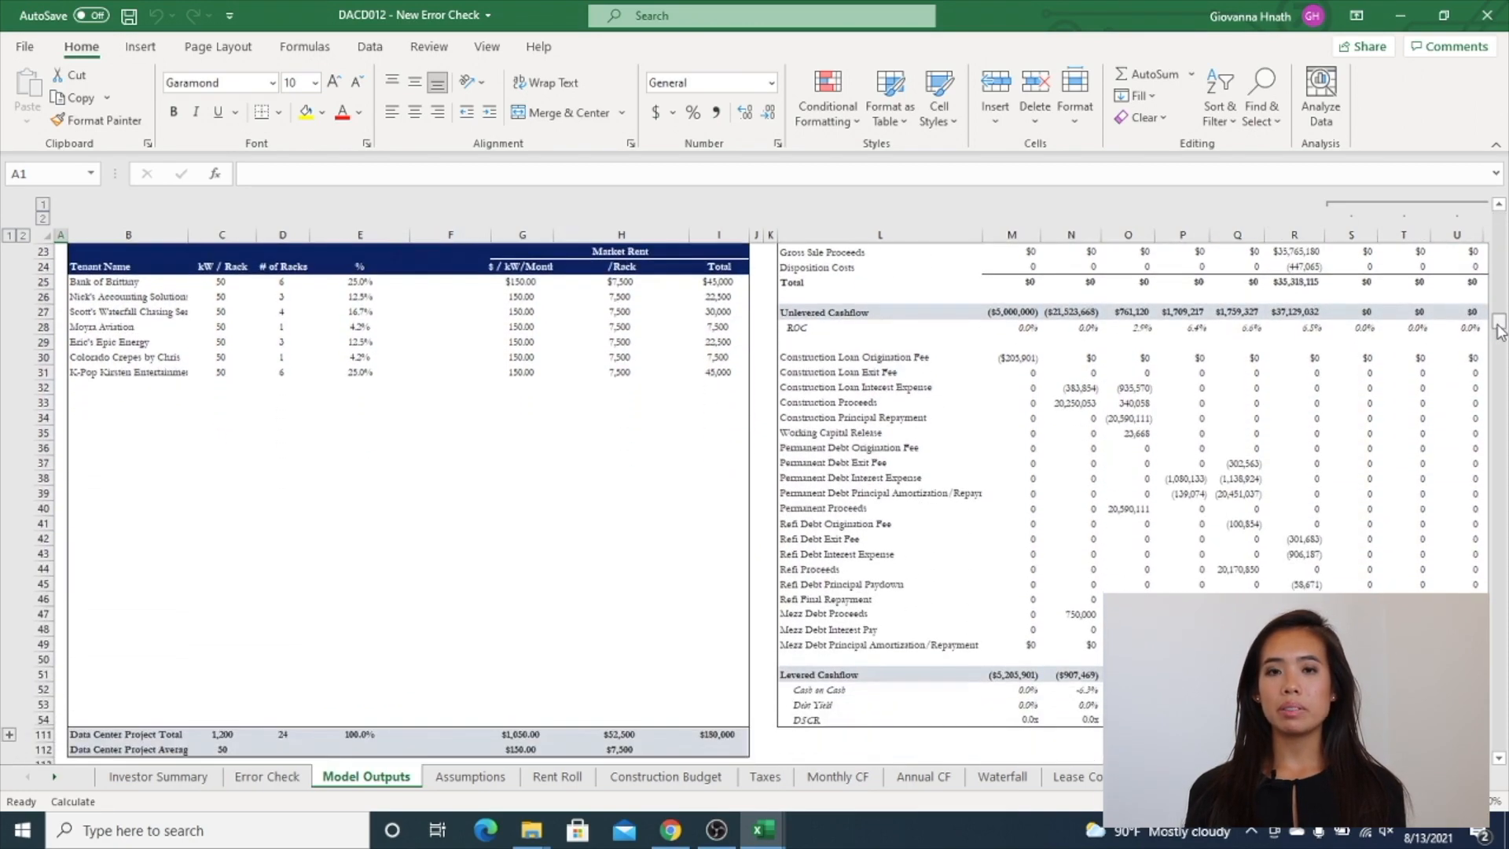
scroll(down, 3)
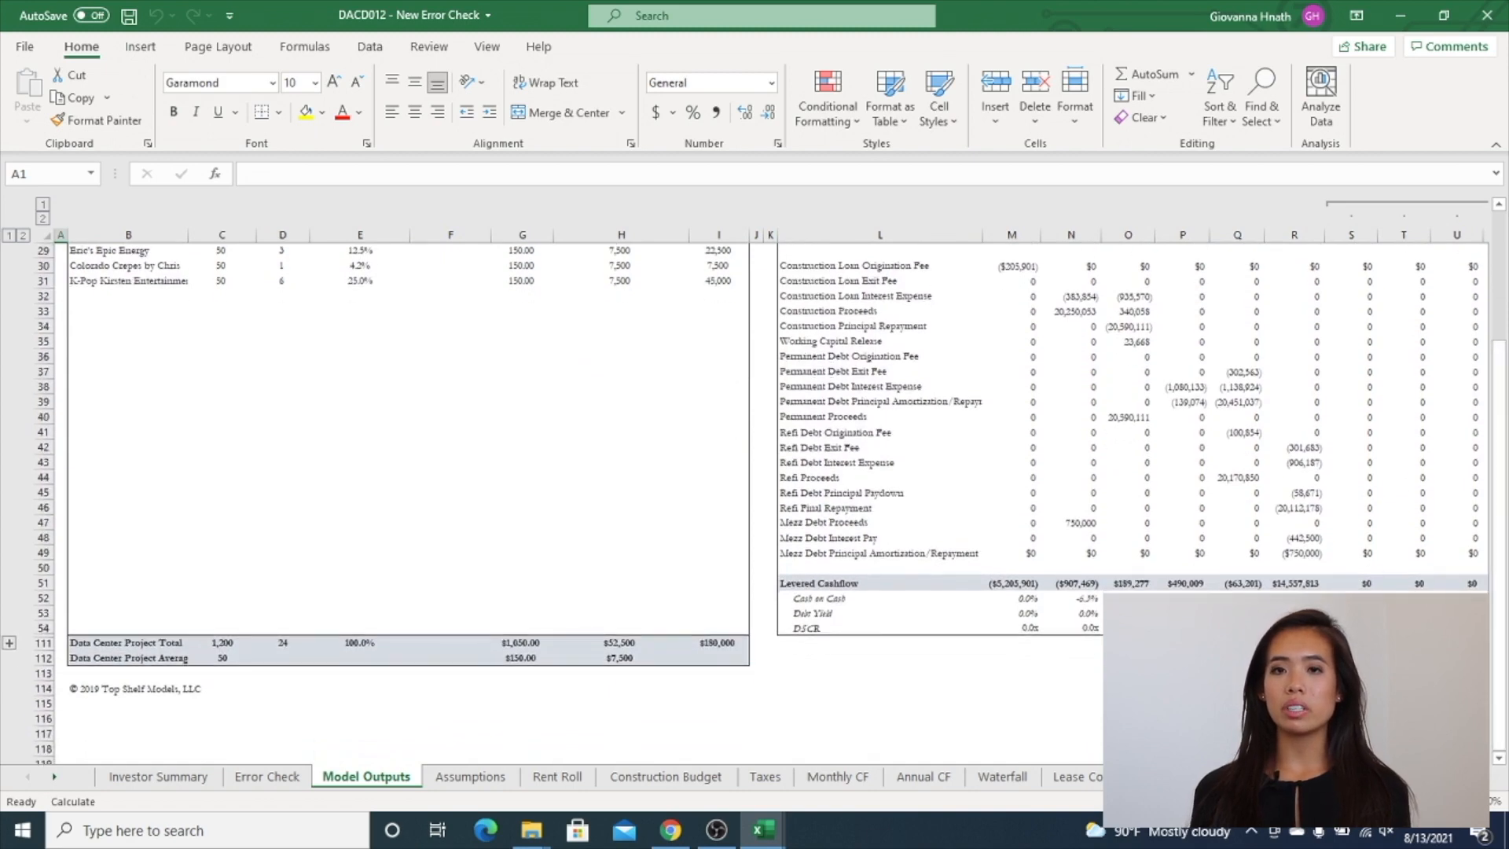
scroll(right, 3)
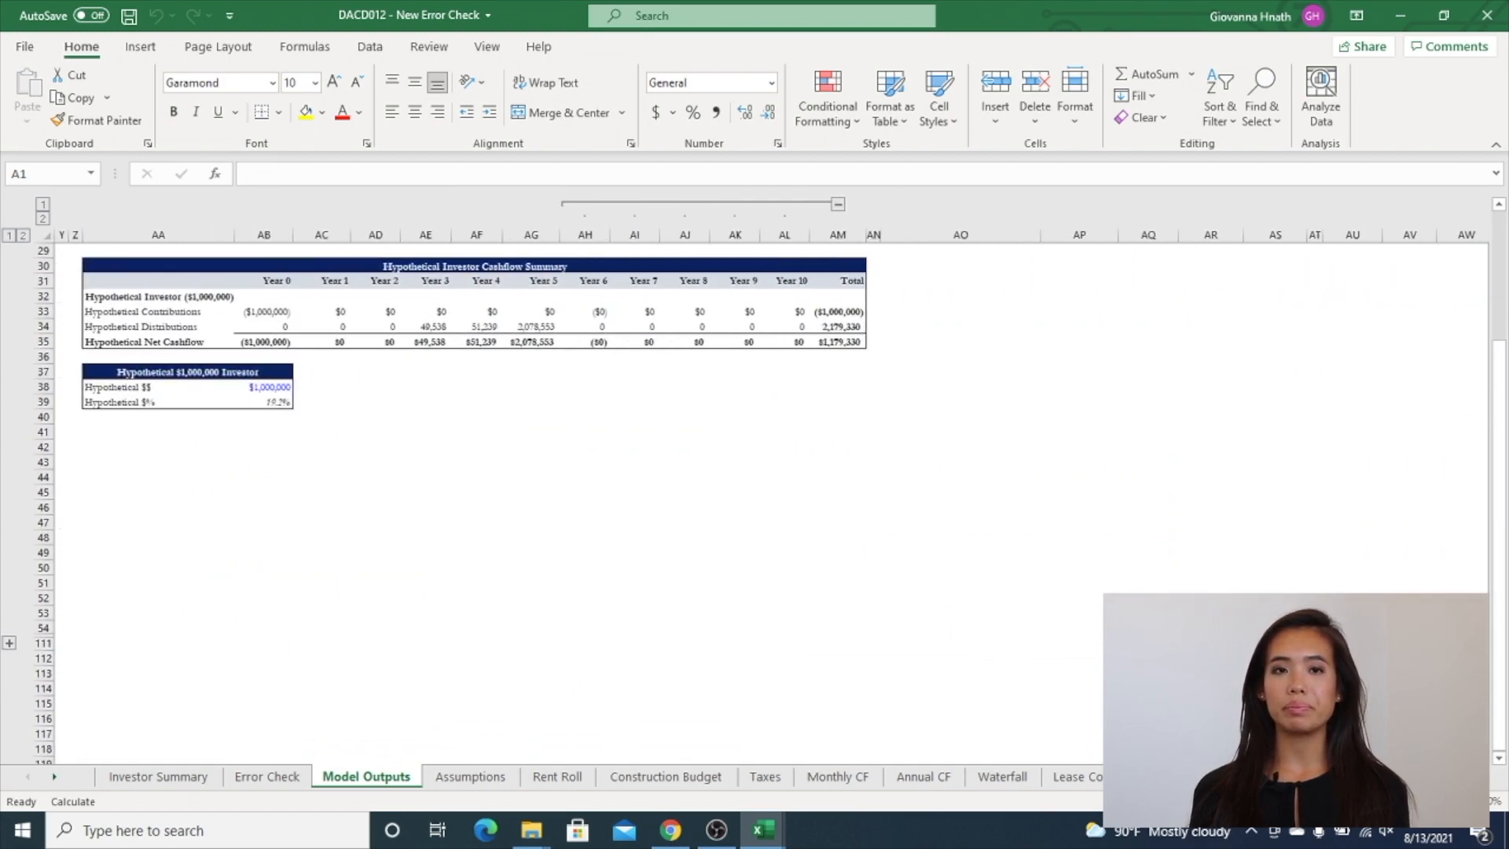
Browse the property, operating, debt, mezzanine, waterfall and sensitivity inputs on the Assumptions sheet.
click(470, 776)
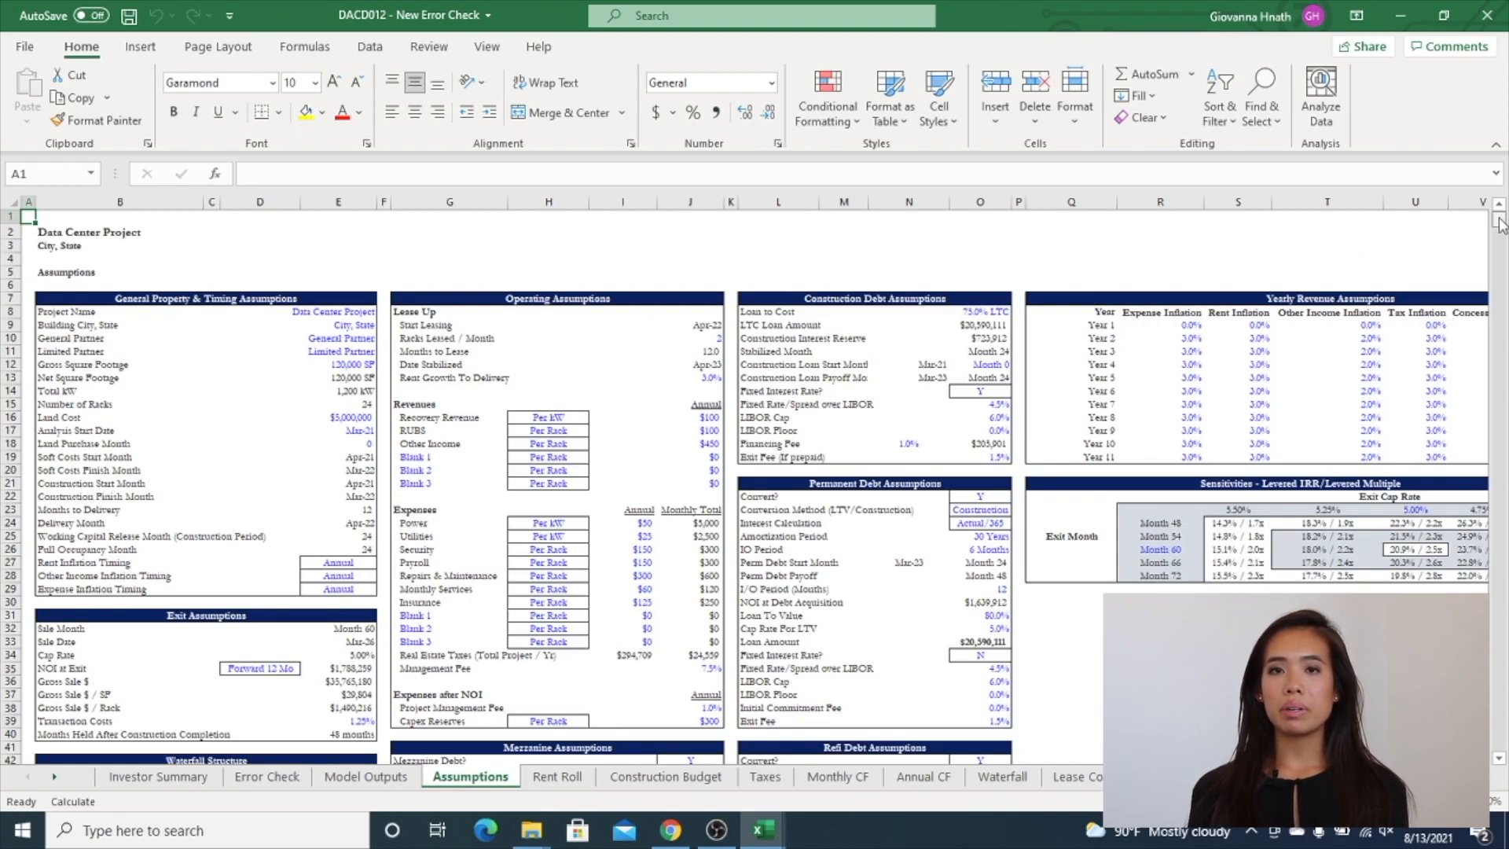
scroll(down, 3)
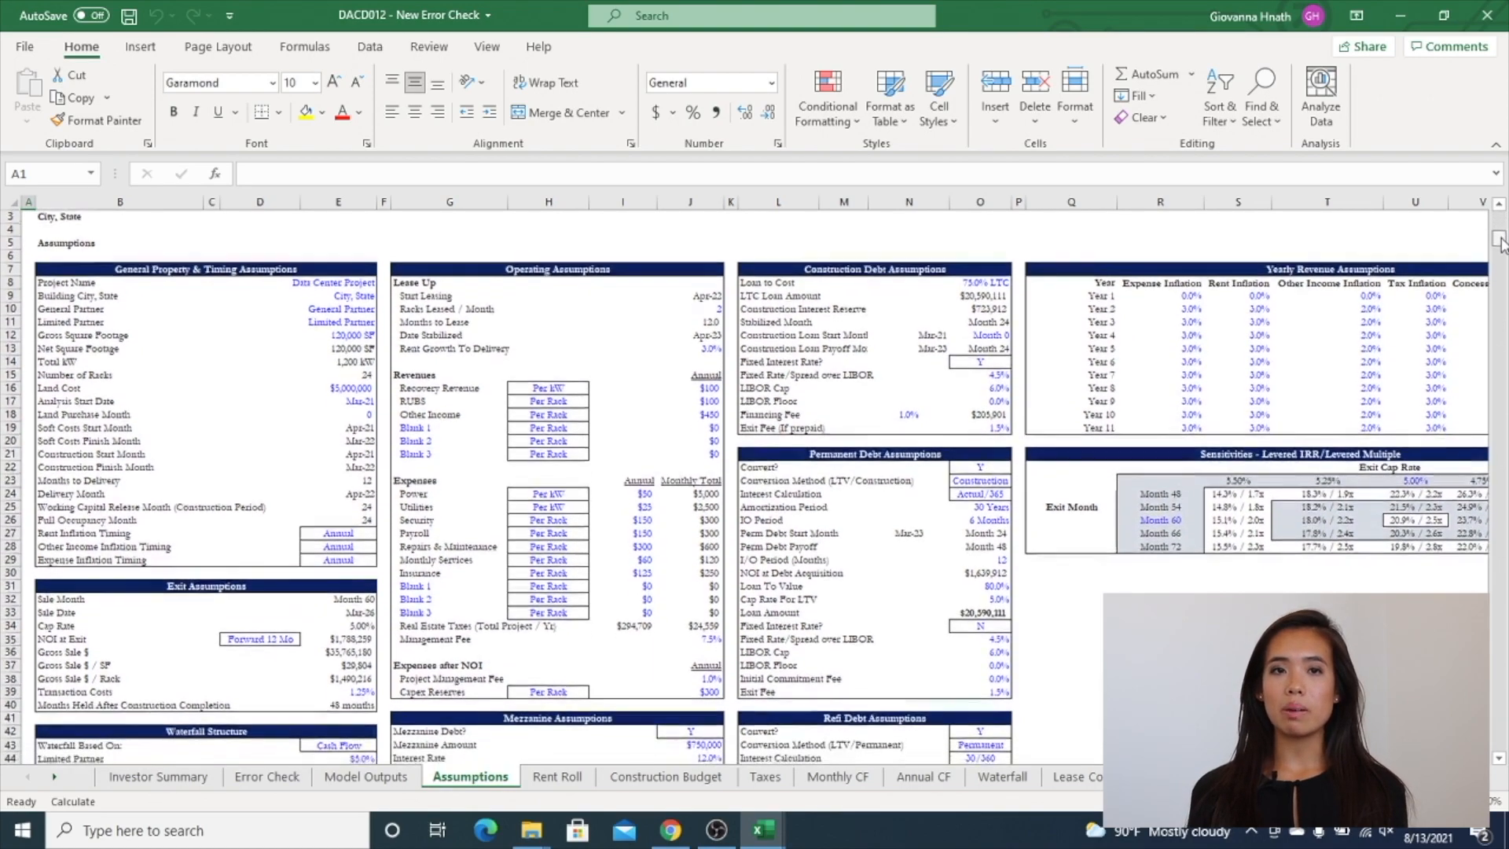
scroll(down, 3)
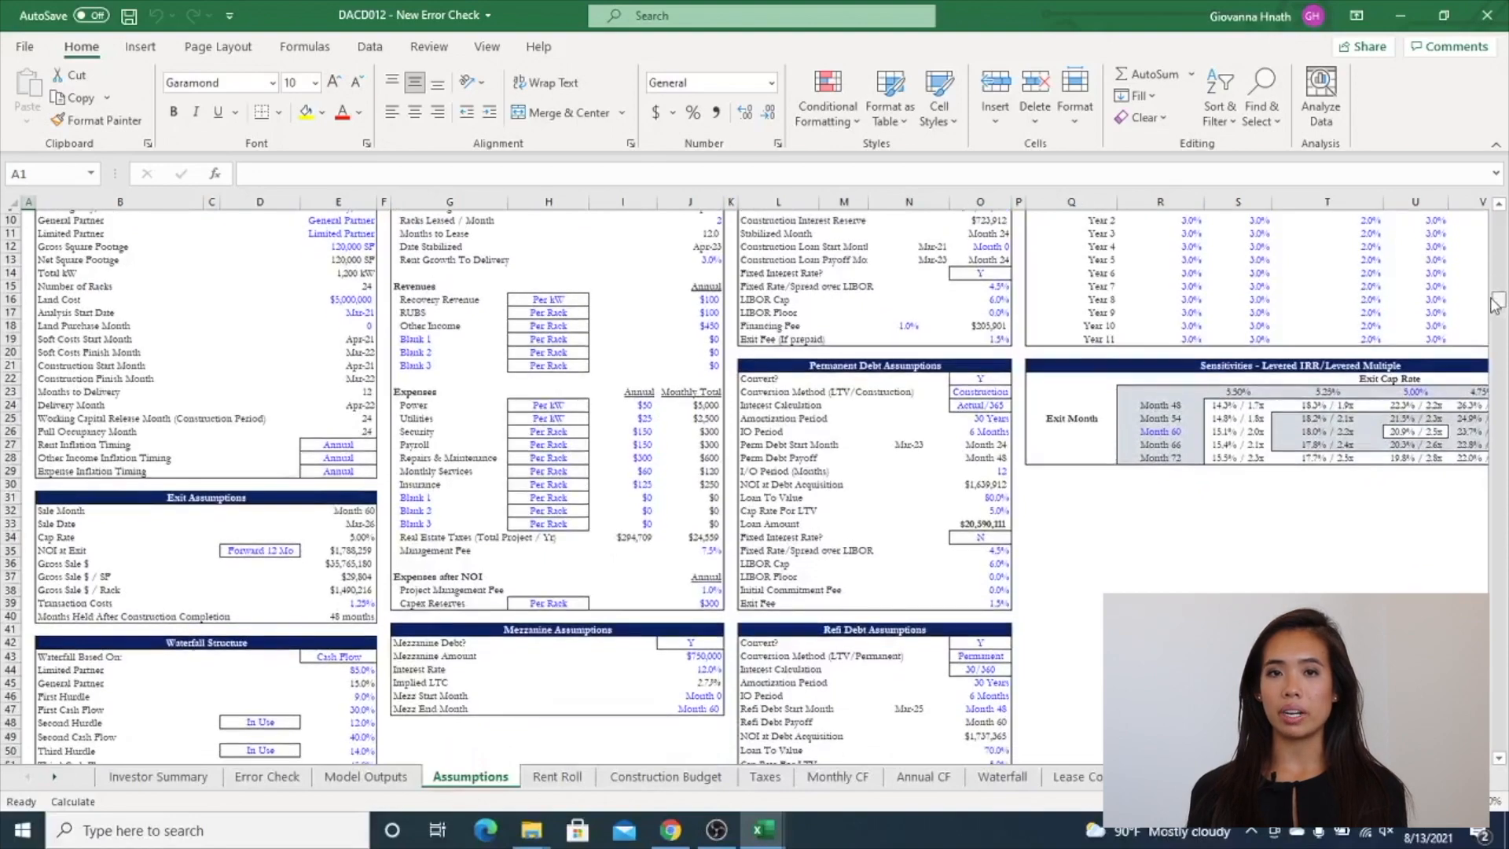
scroll(down, 3)
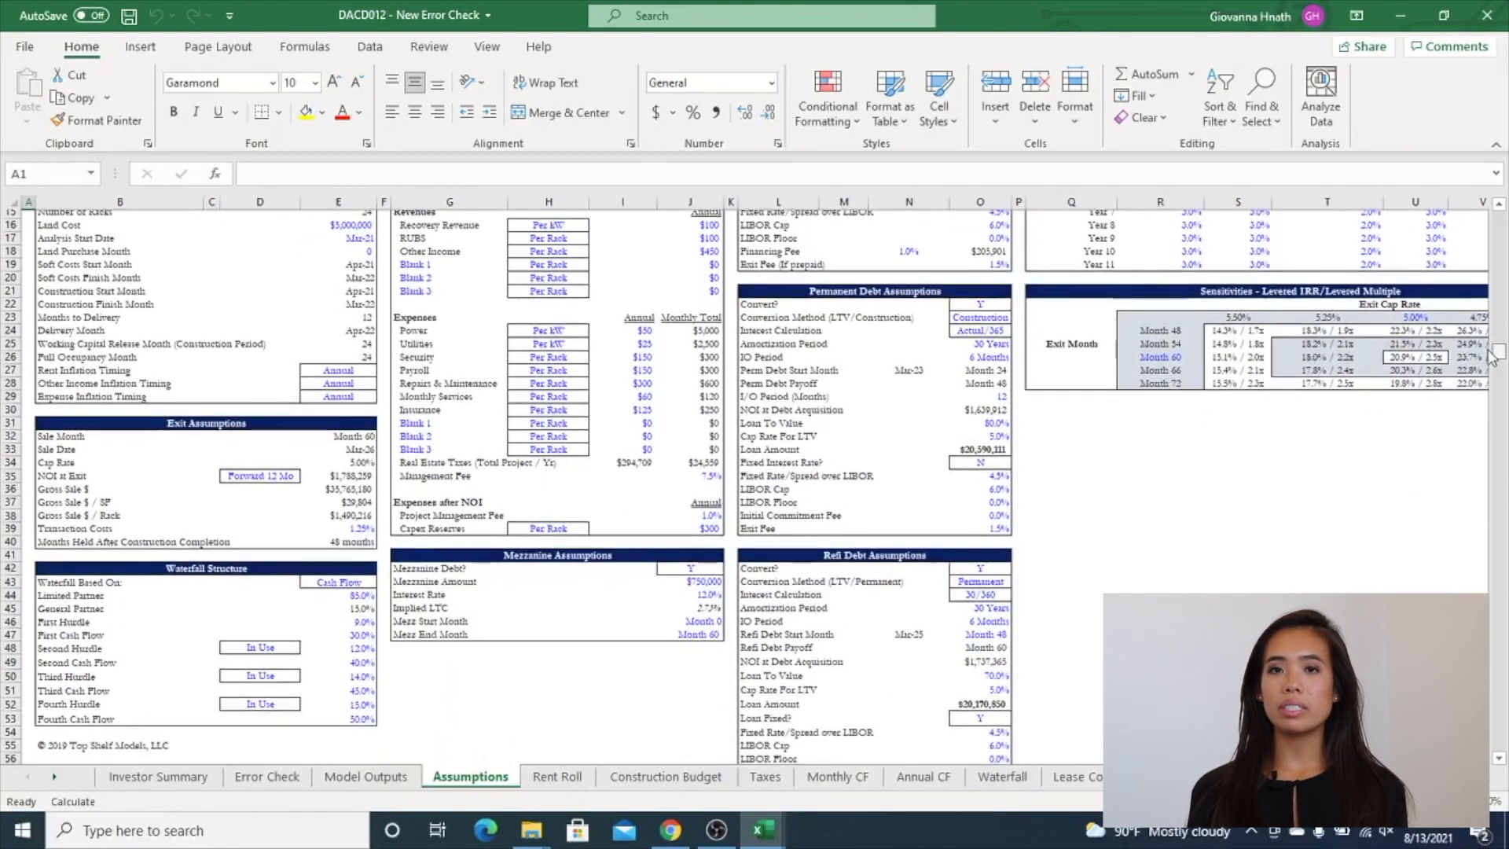
scroll(down, 3)
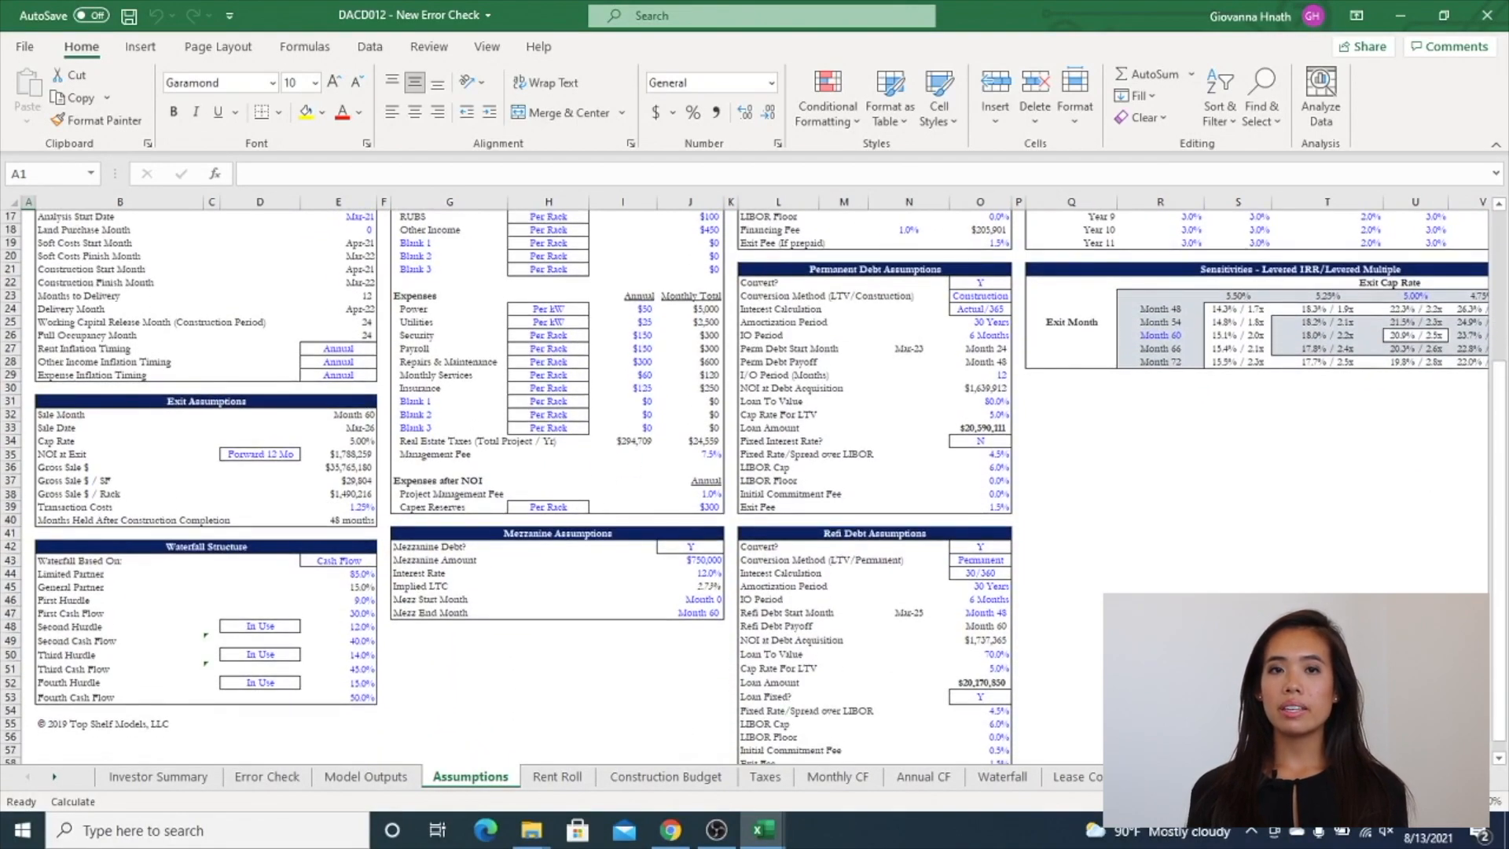
scroll(right, 3)
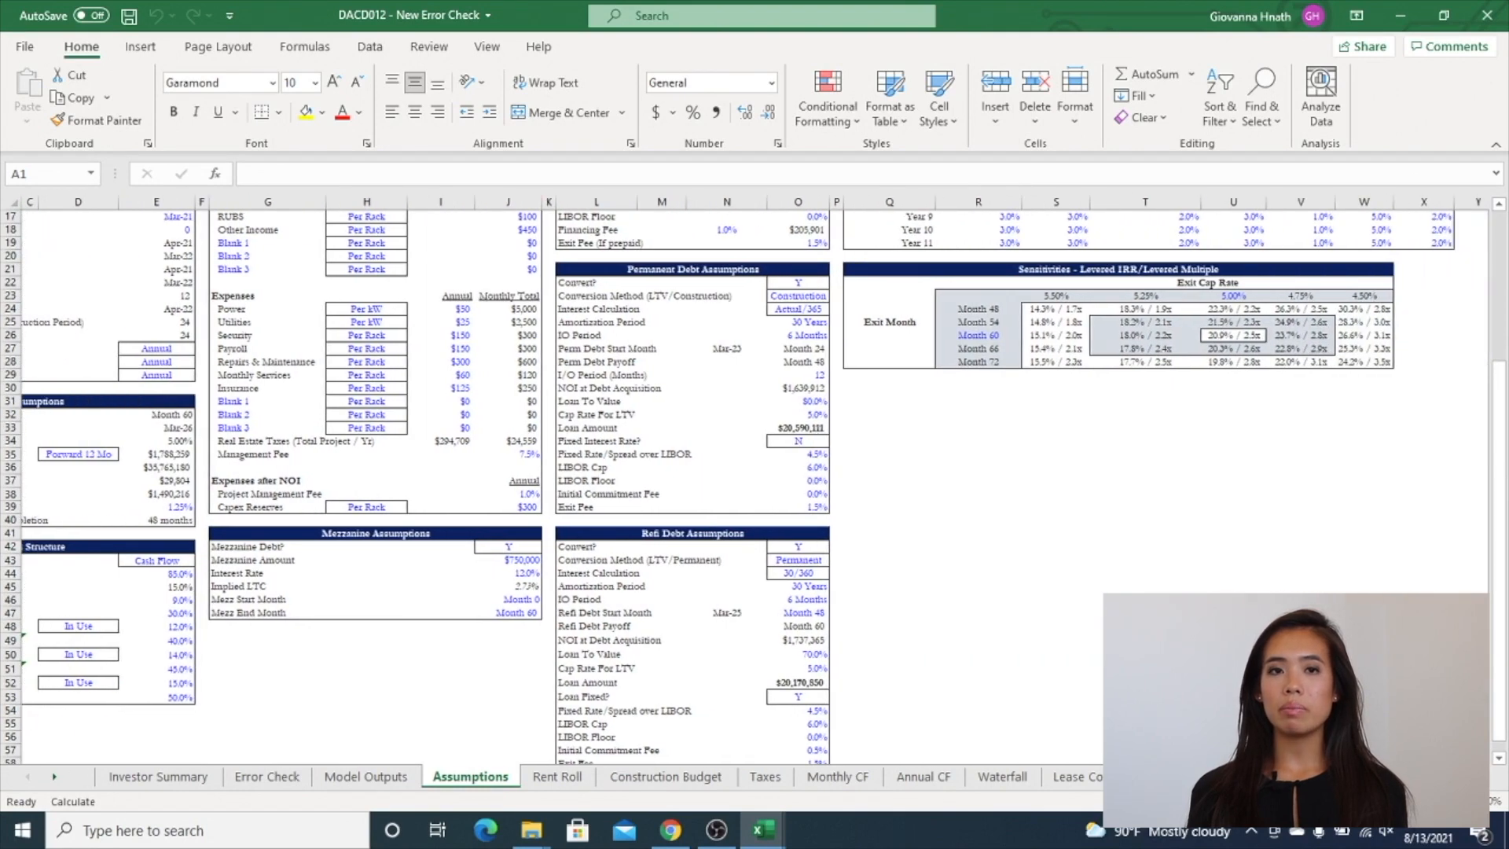
Show the Rent Roll sheet with tenant square footage, racks, kW and market rents.
click(557, 777)
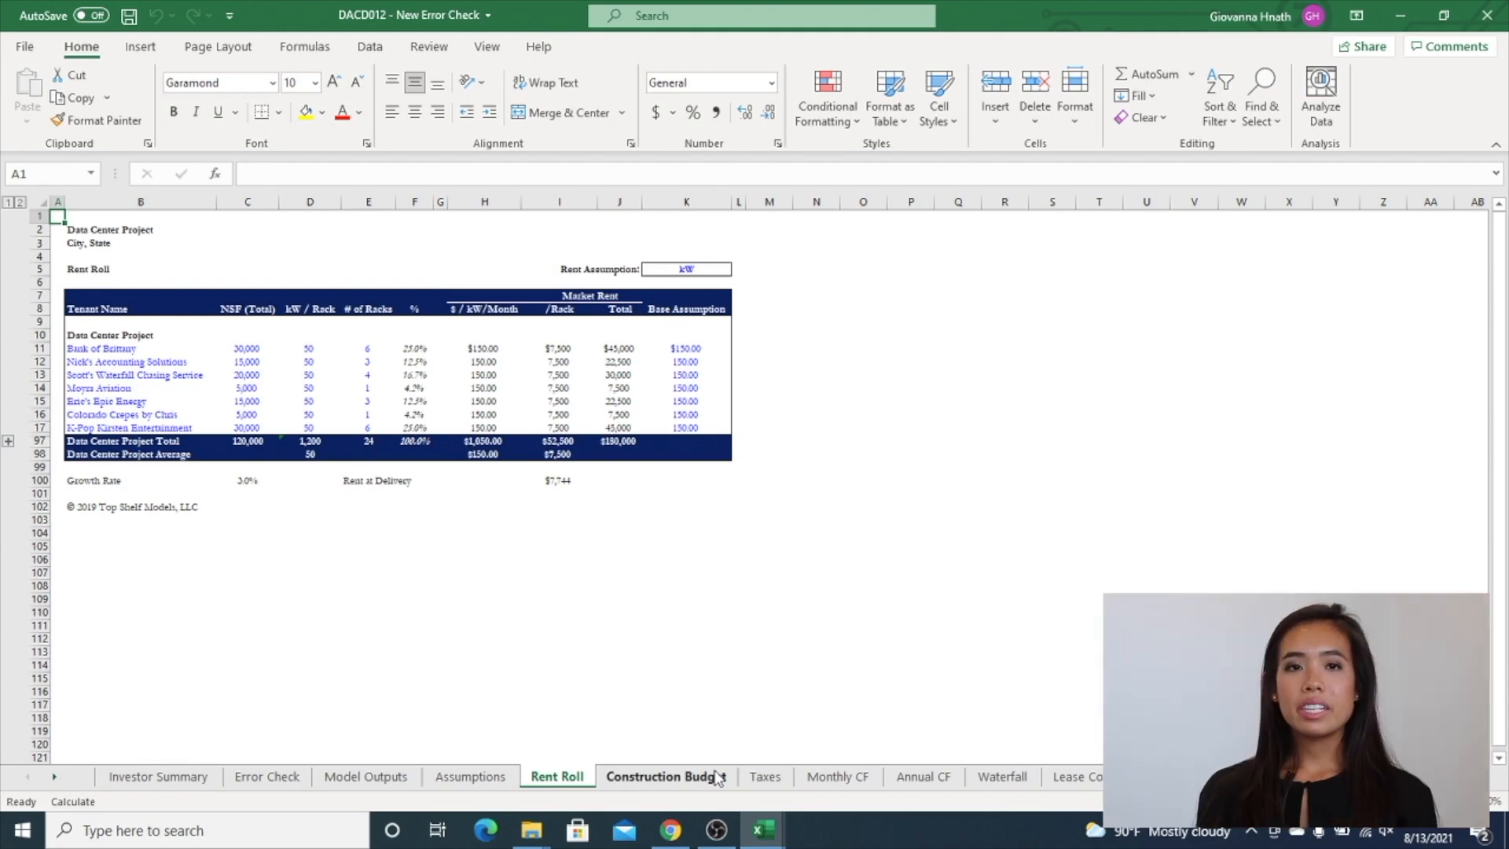
View the Construction Budget's hard and soft costs down to the LTC debt analysis.
click(665, 776)
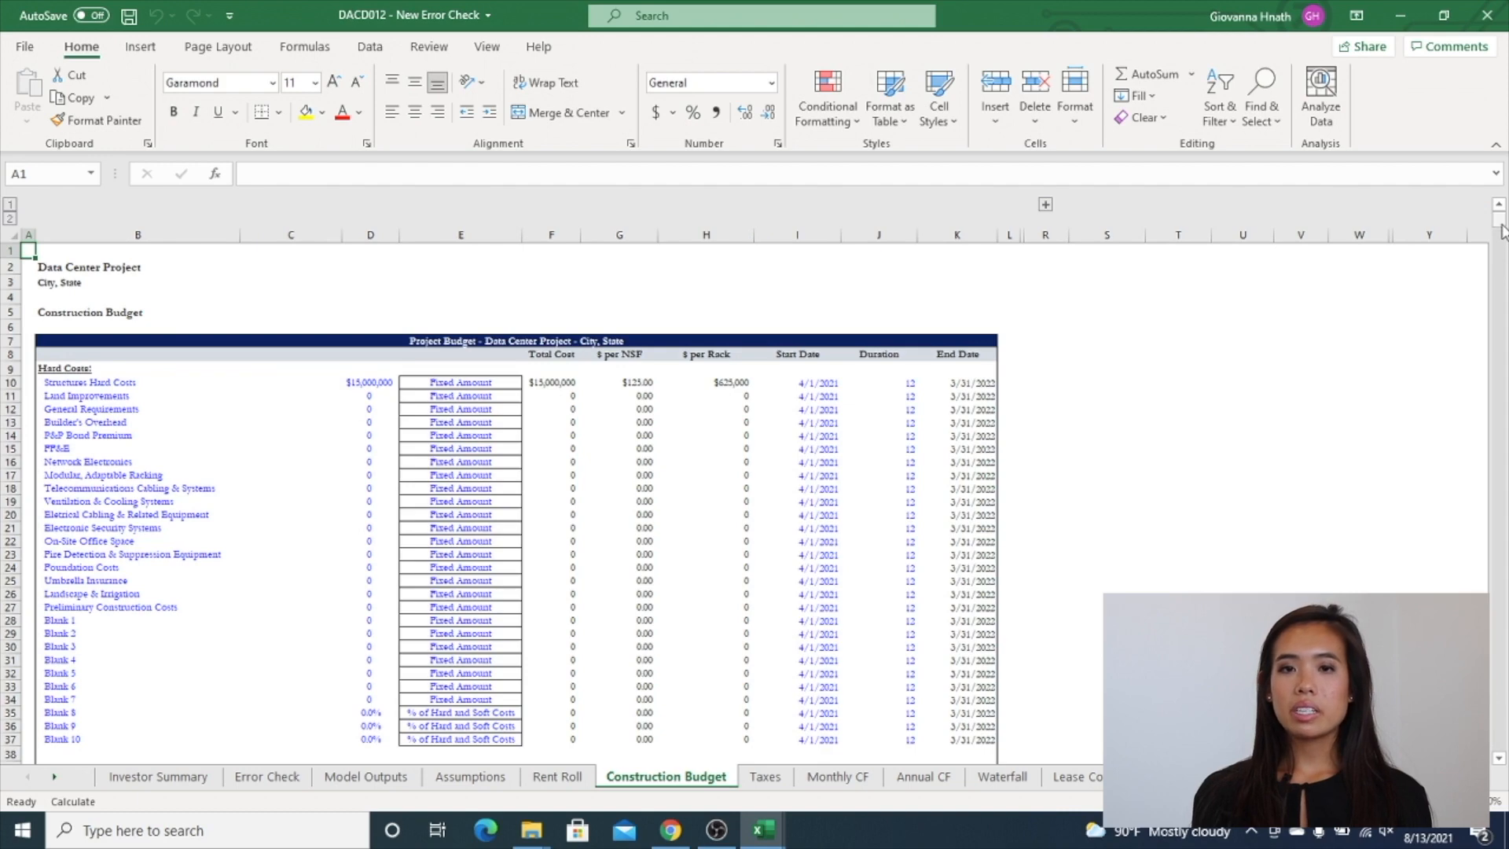
scroll(down, 3)
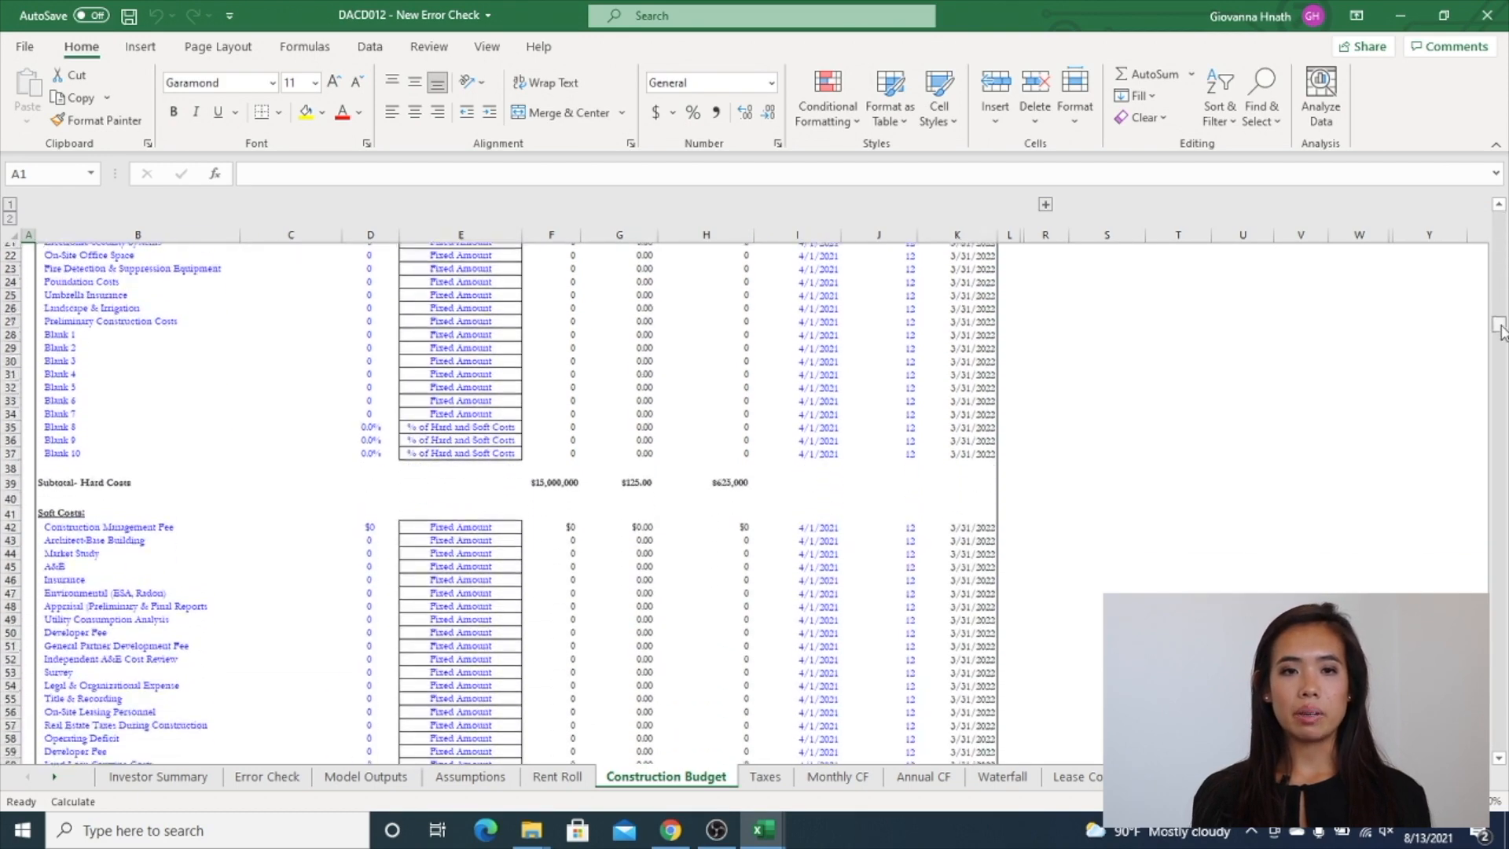
scroll(down, 3)
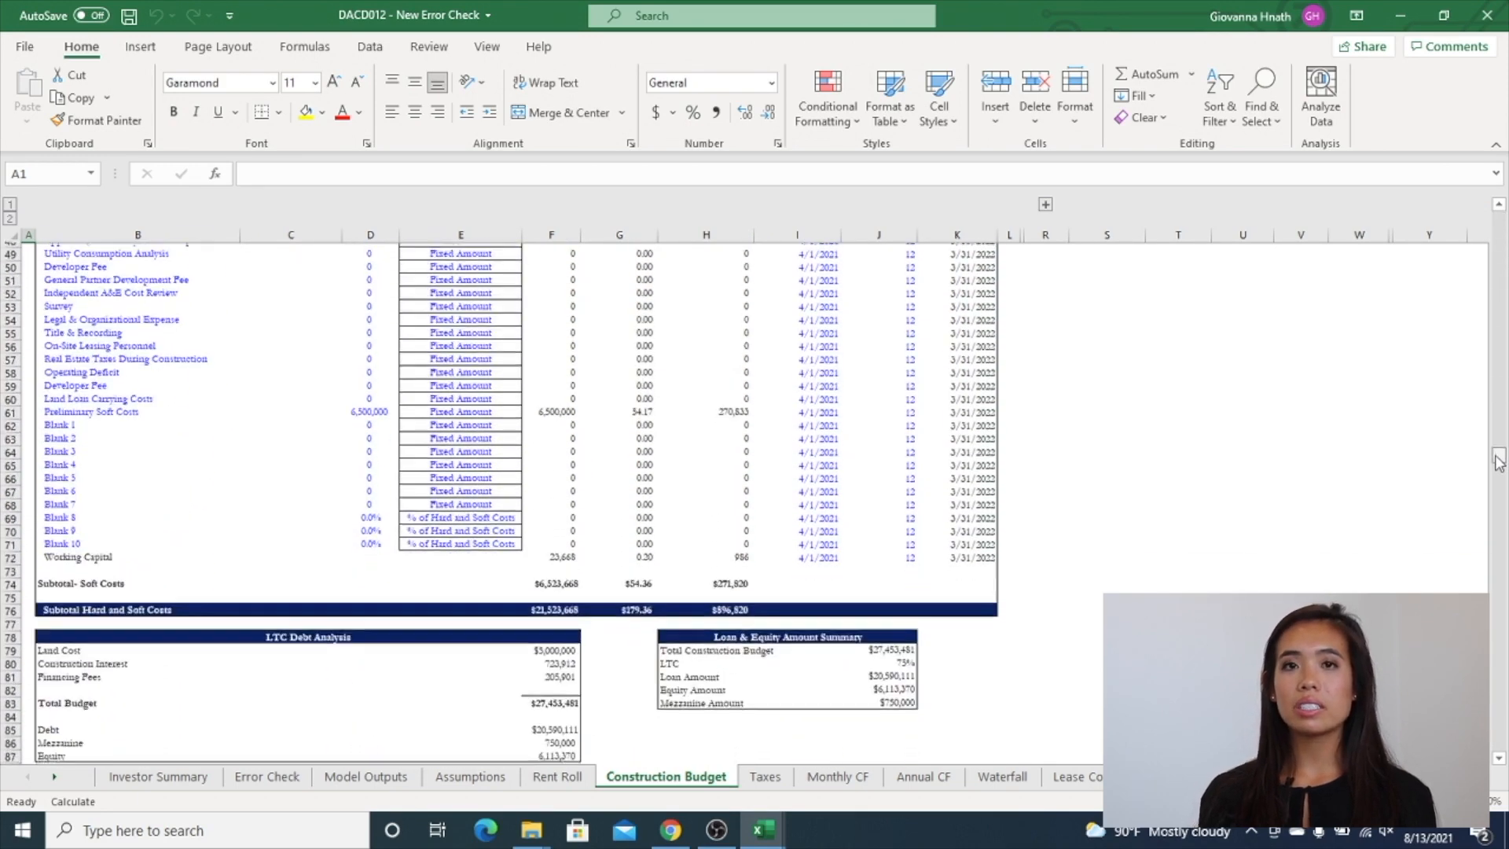
scroll(down, 3)
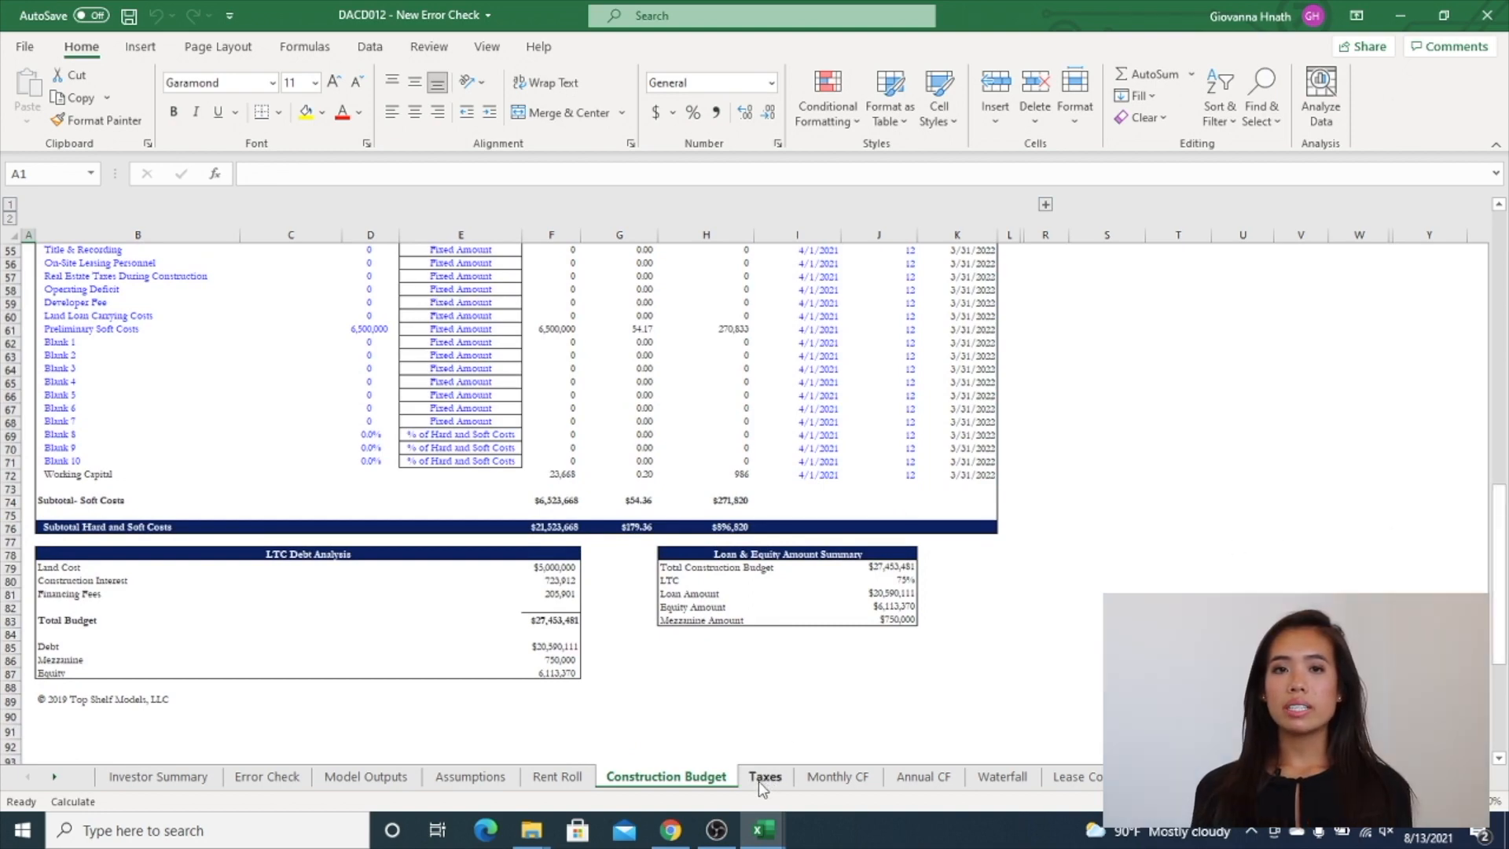
View the Taxes, Monthly CF and Annual CF sheets in turn.
click(763, 776)
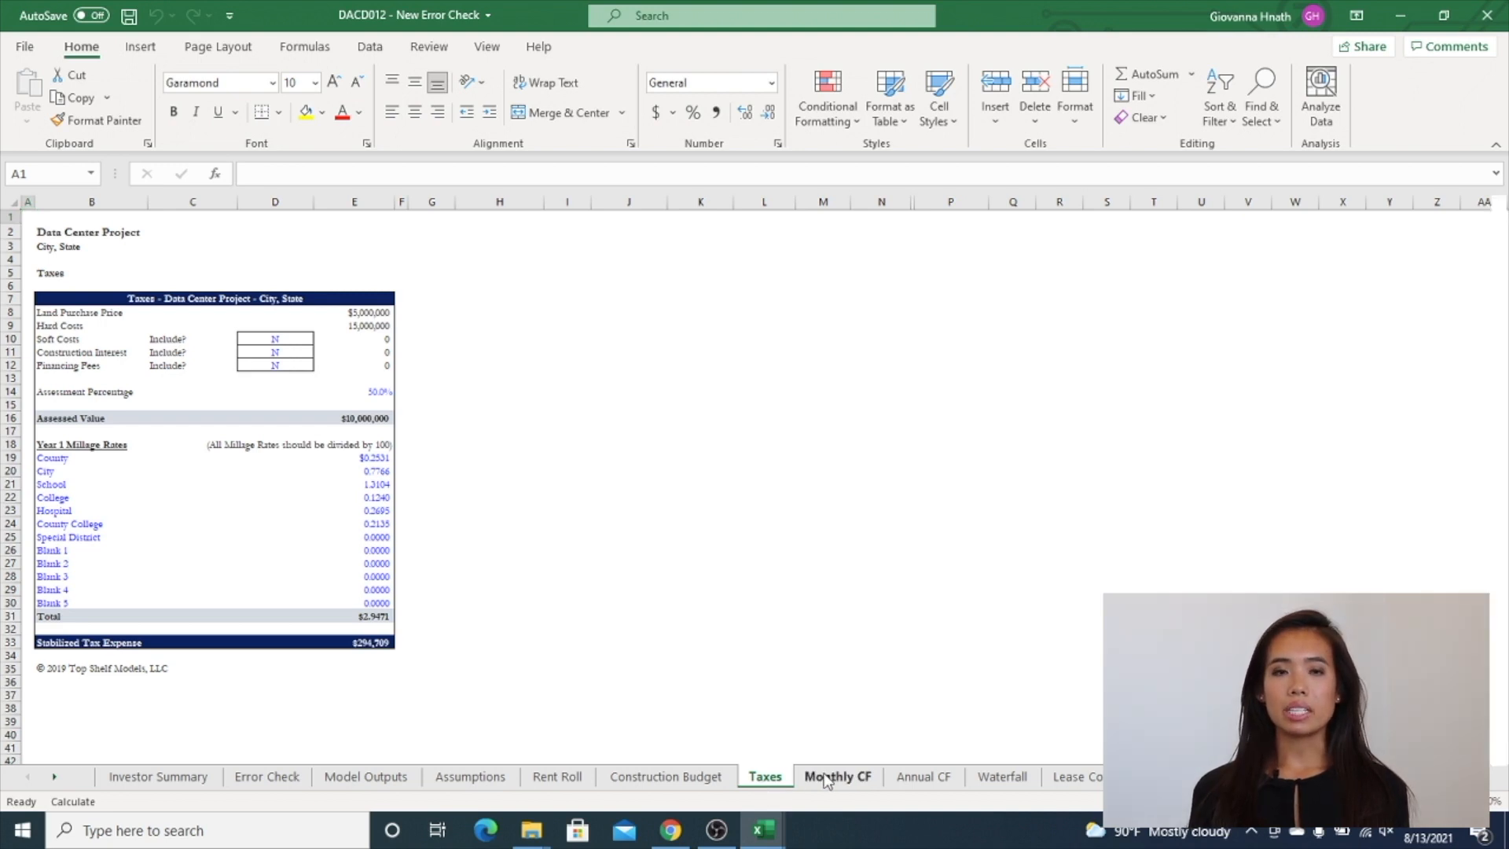
click(838, 776)
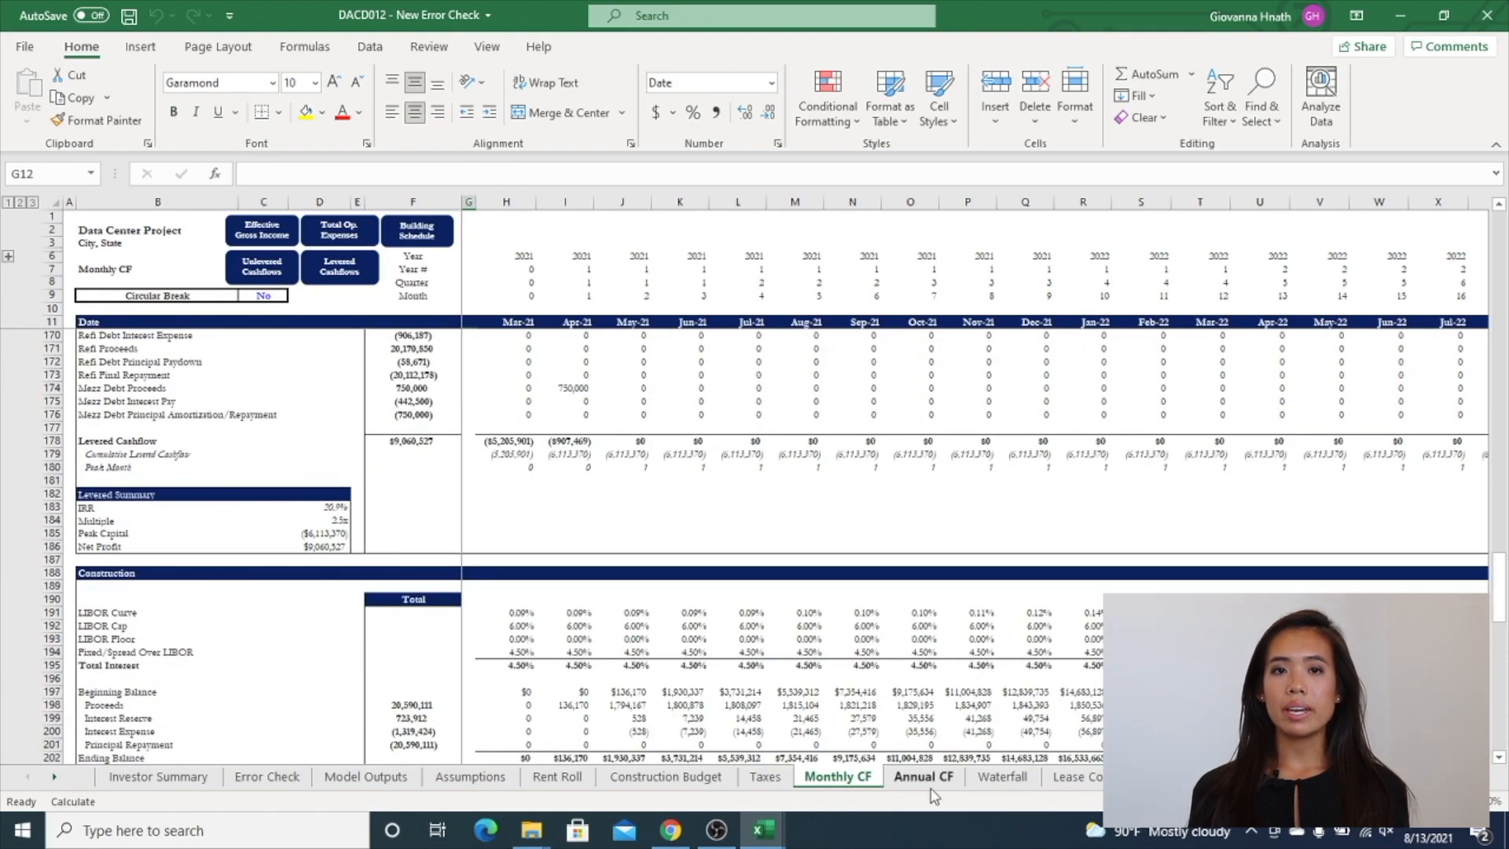
click(923, 777)
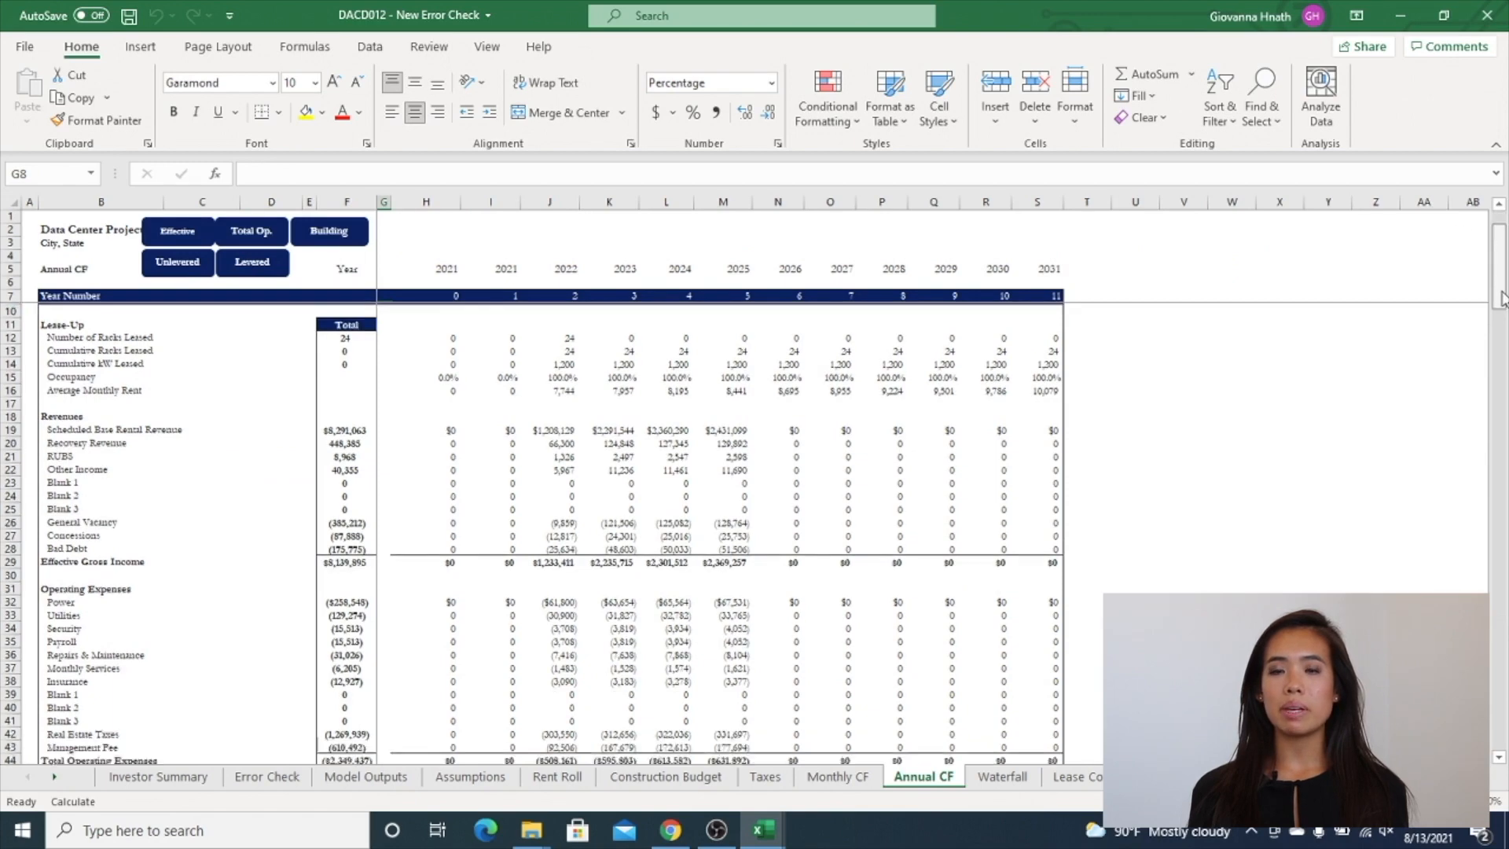
scroll(down, 3)
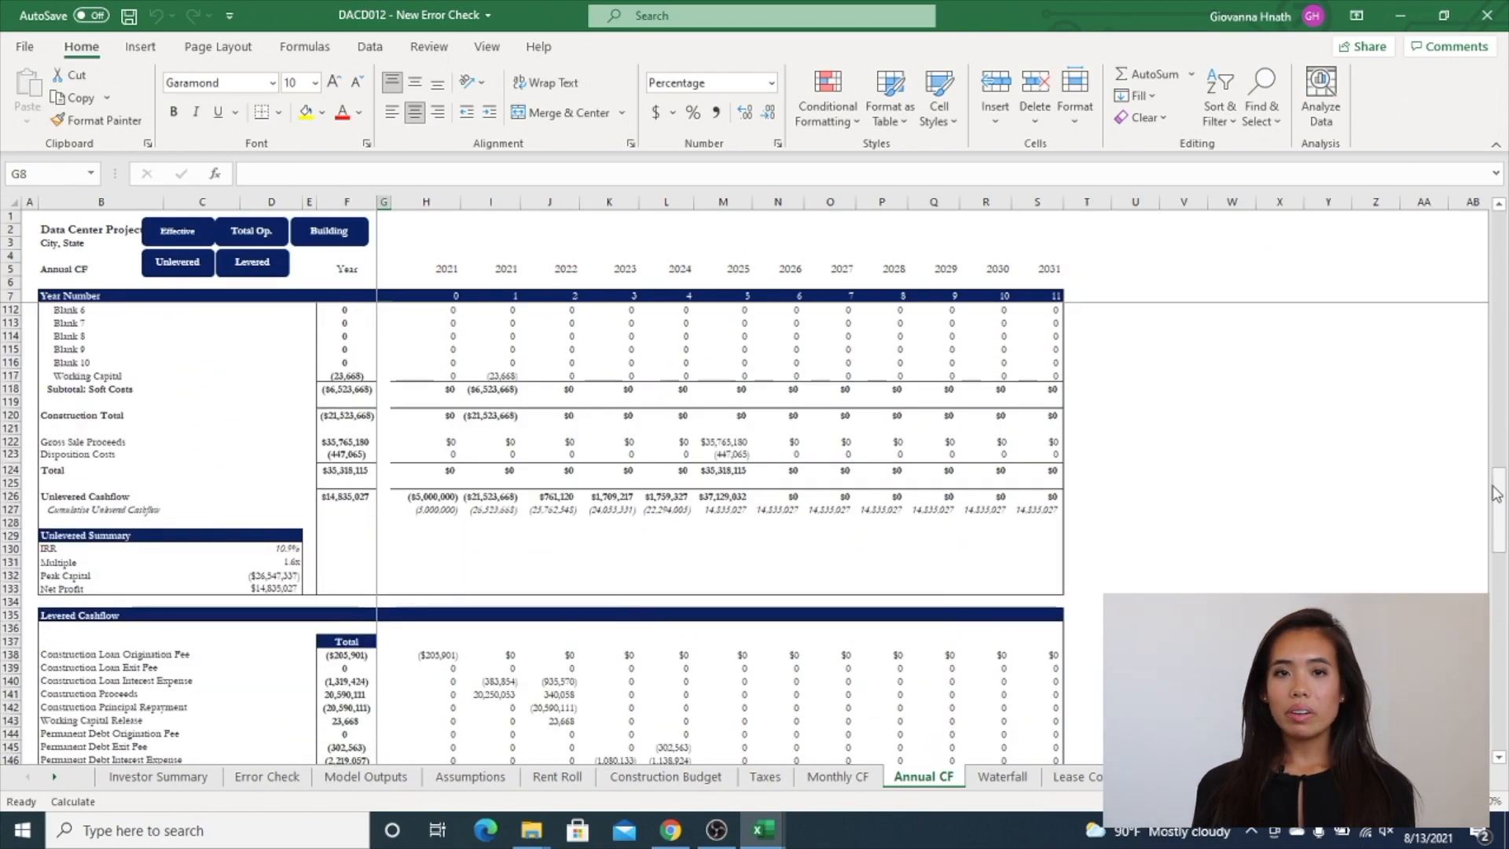
Scroll through the Waterfall sheet's promote splits, hurdle IRR checks and profit multiple.
click(1002, 776)
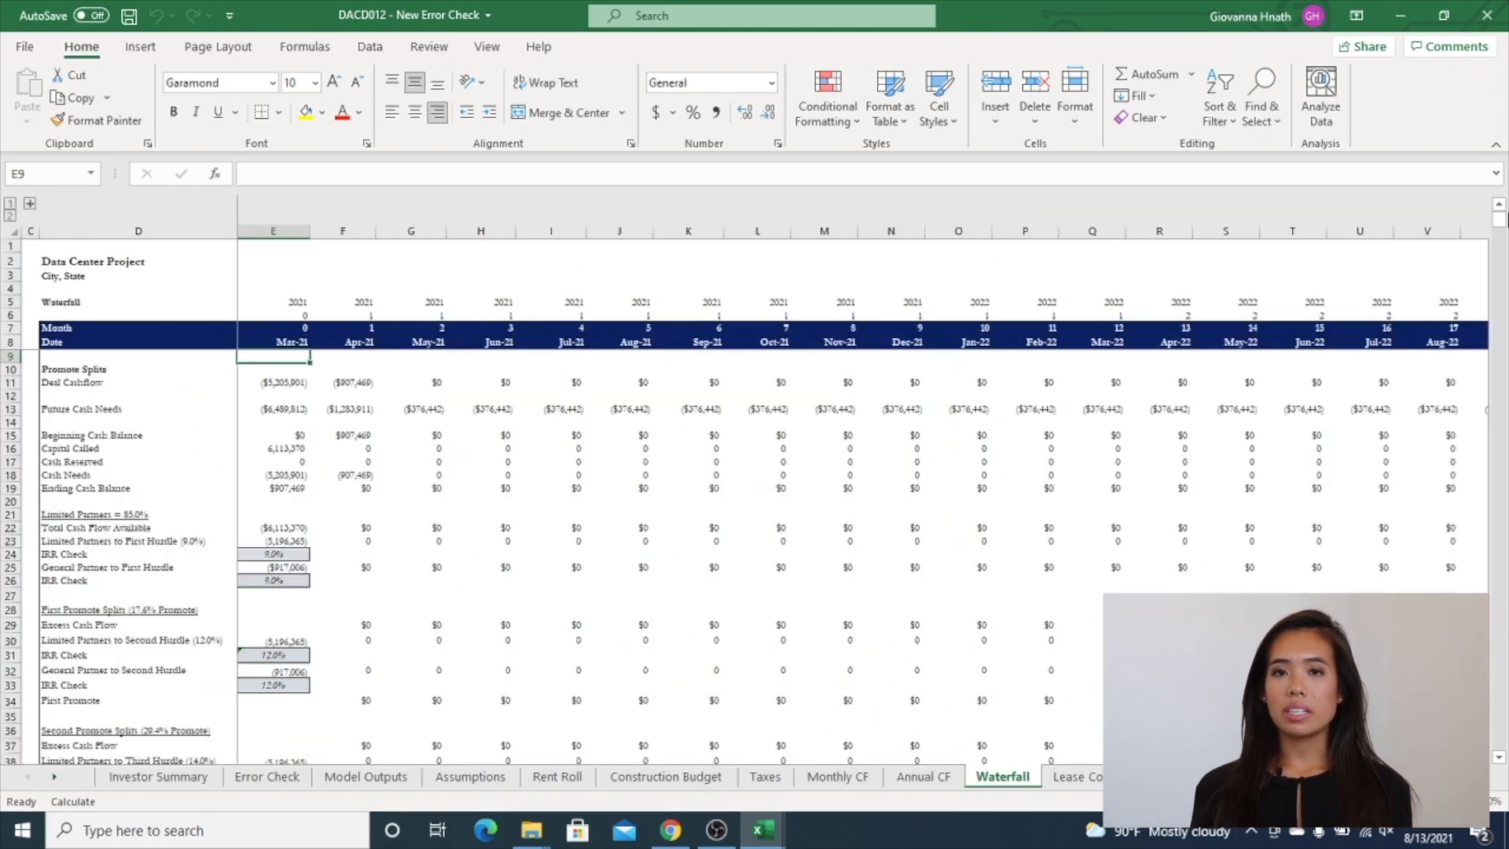
scroll(down, 3)
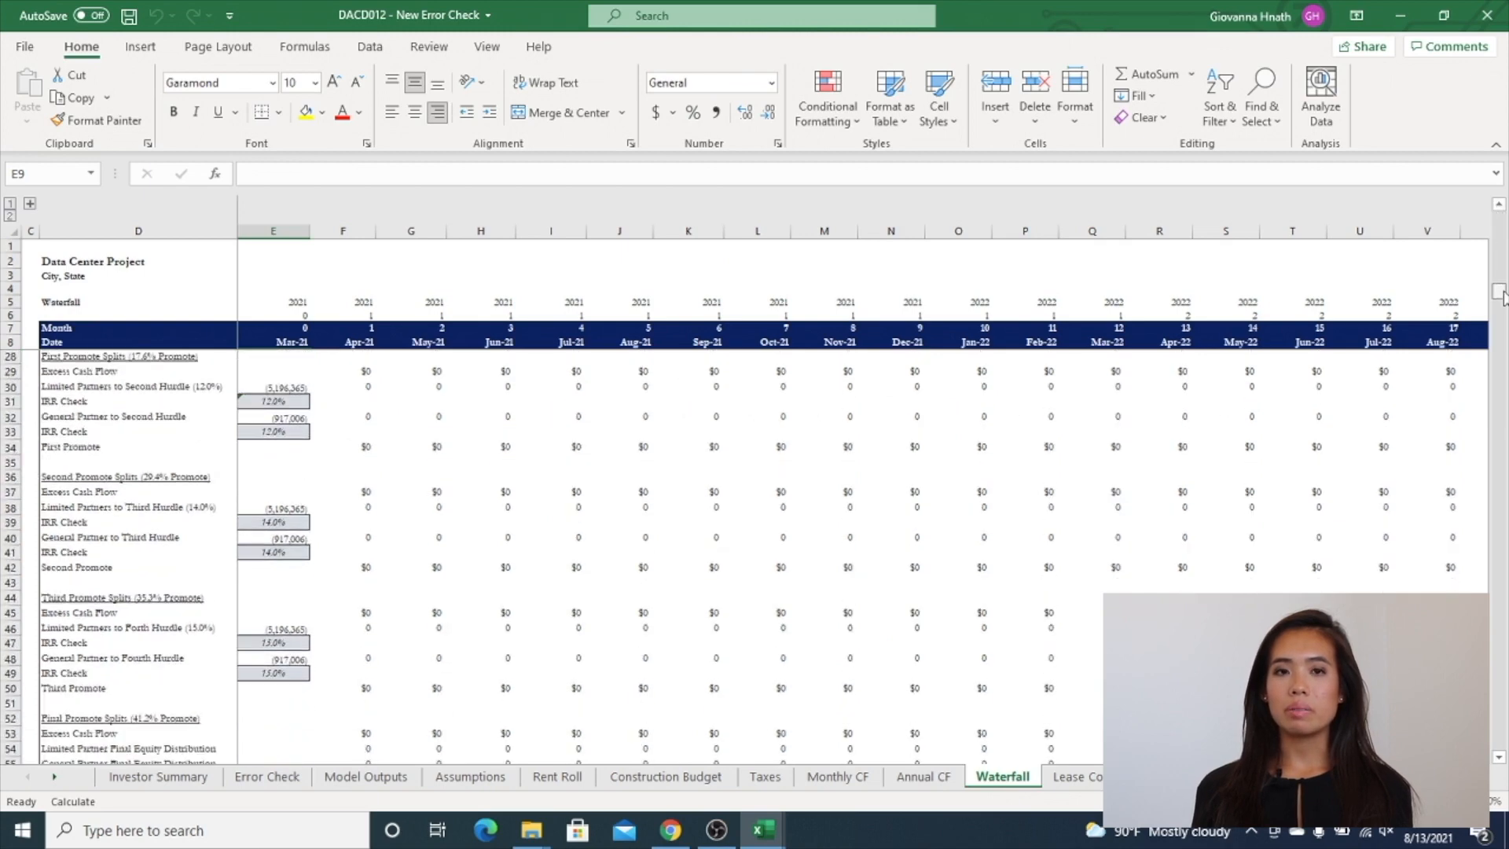
scroll(down, 3)
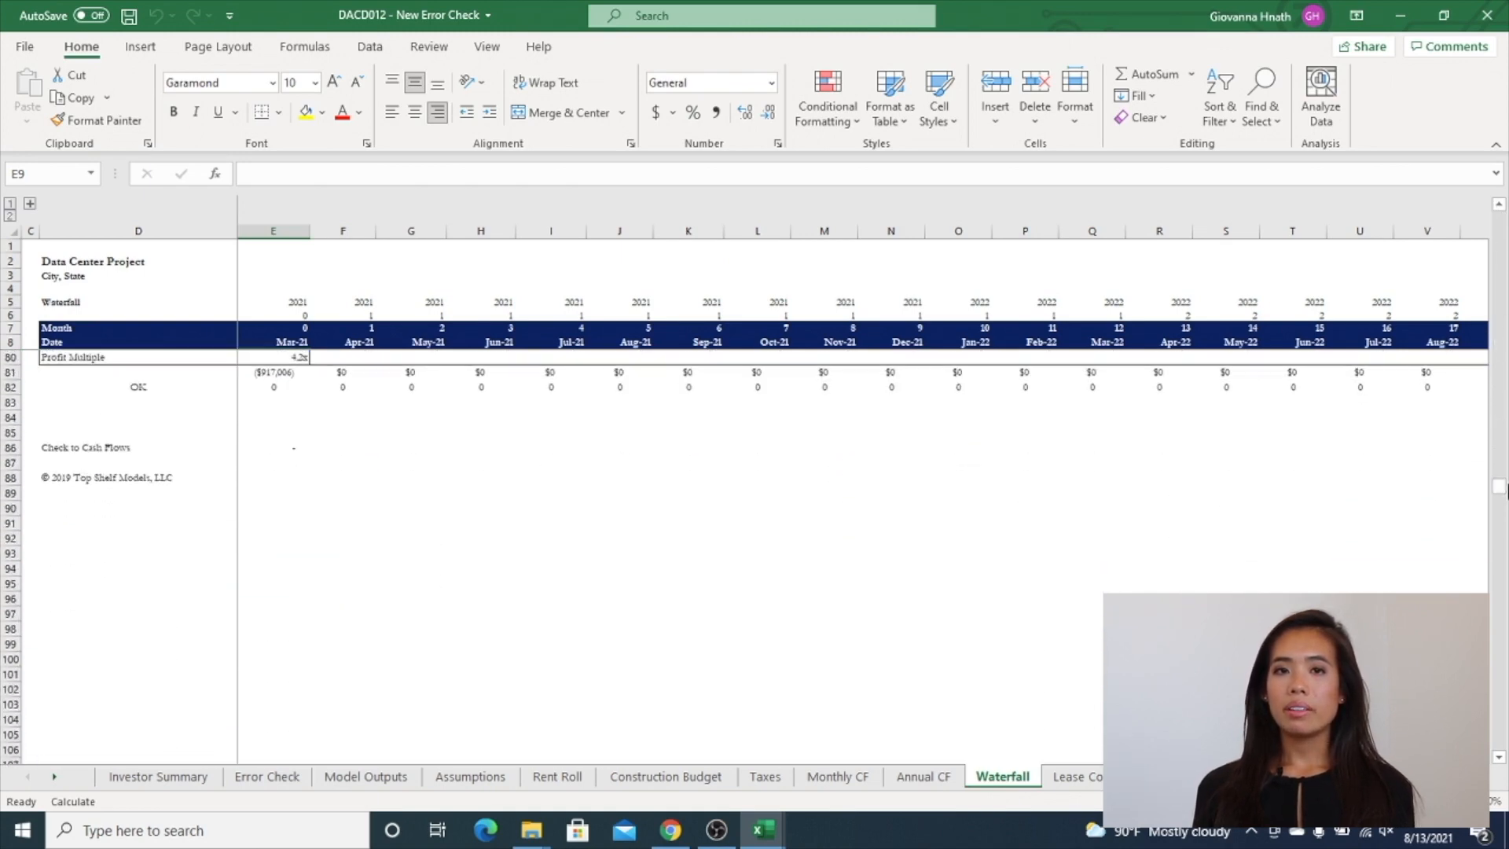
View the Lease Comps sheet, then show the LIBOR sheet's 7/14/2021 rate curves.
click(1085, 776)
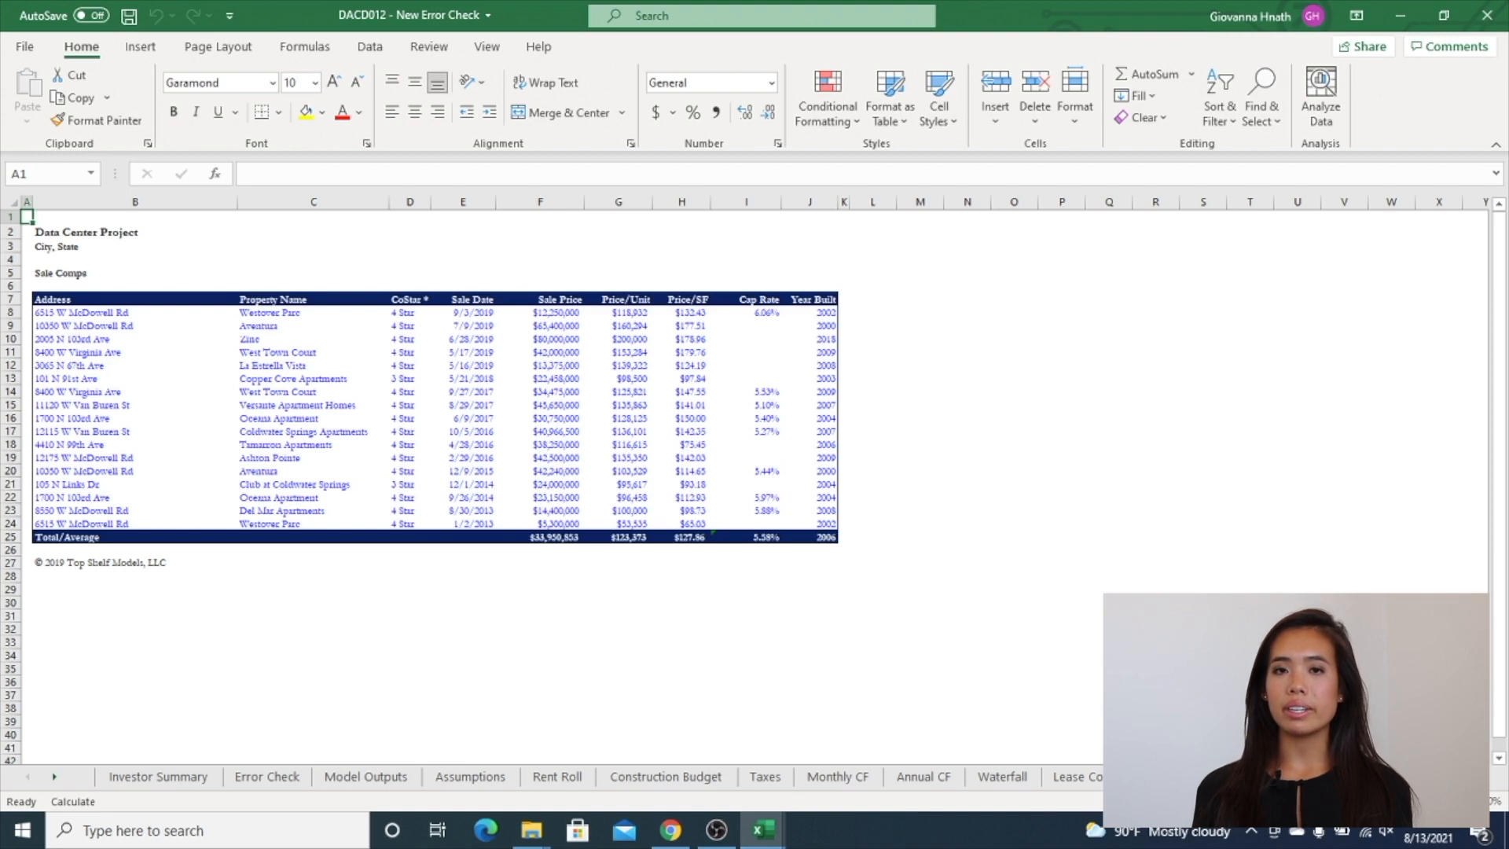
click(965, 776)
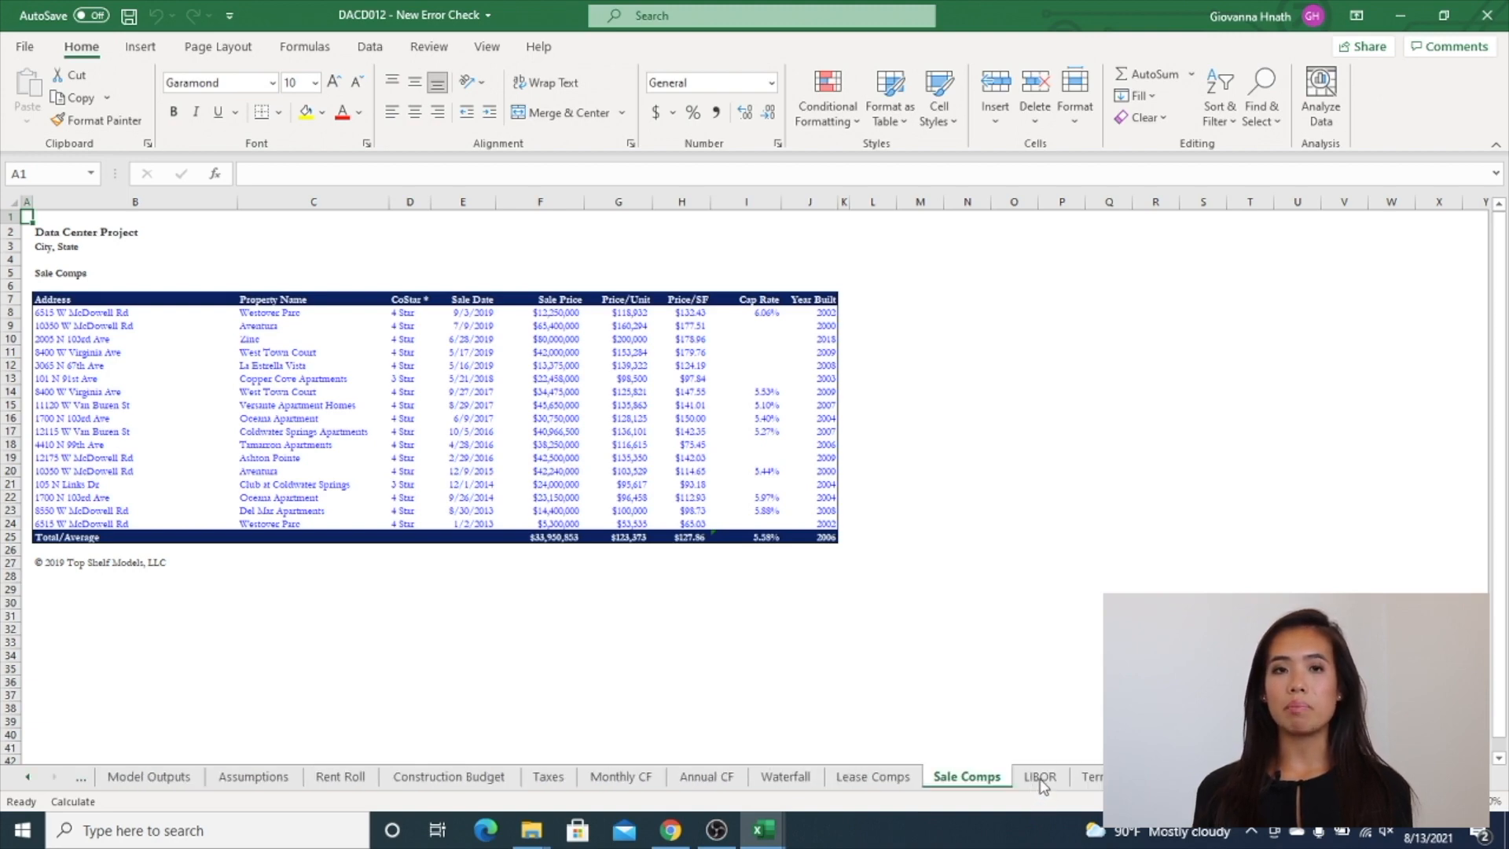
click(1039, 776)
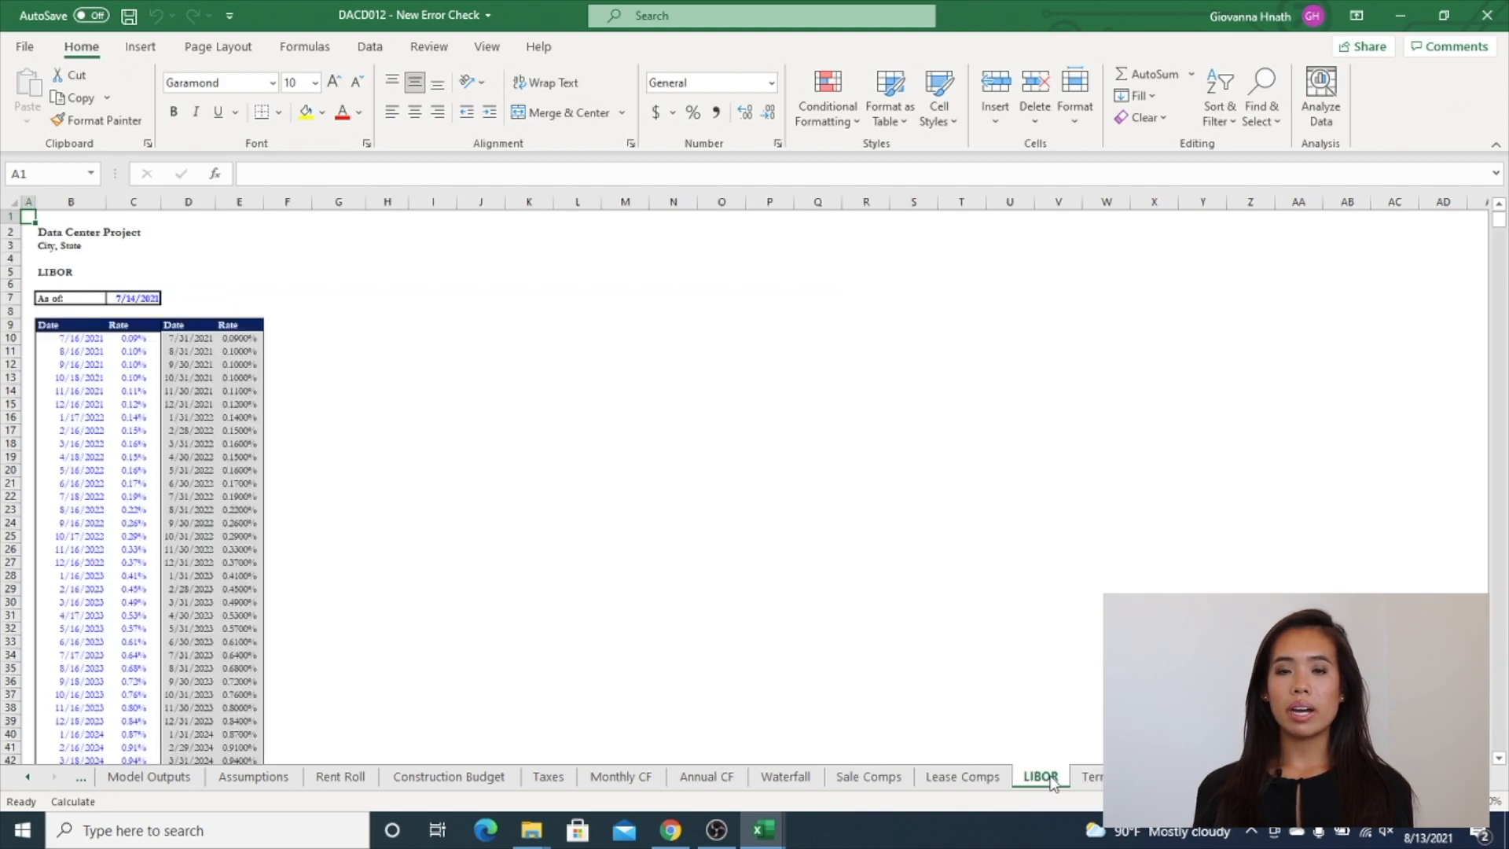
mouse_move(620, 675)
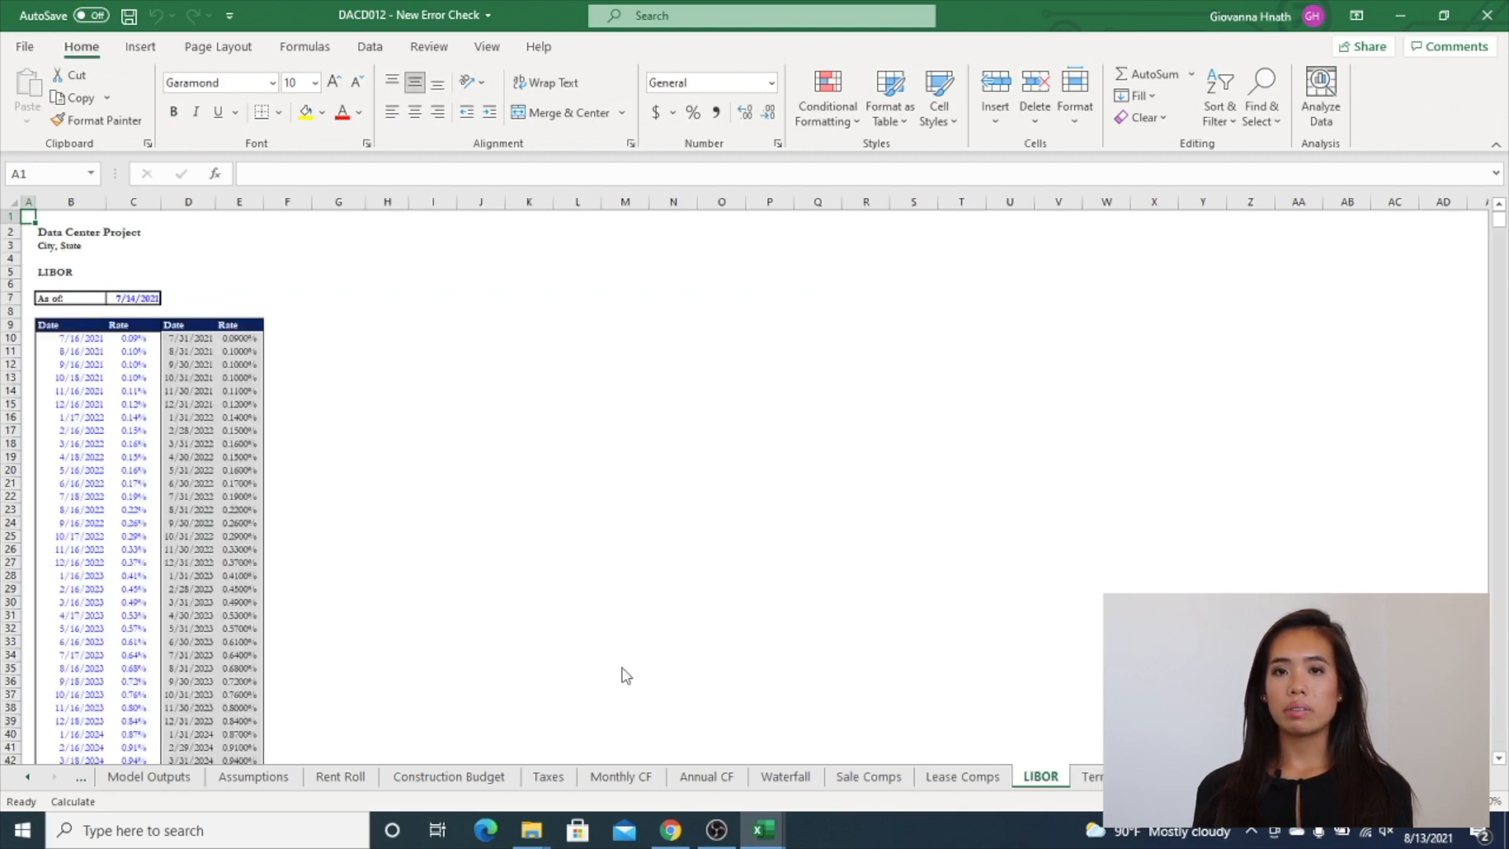